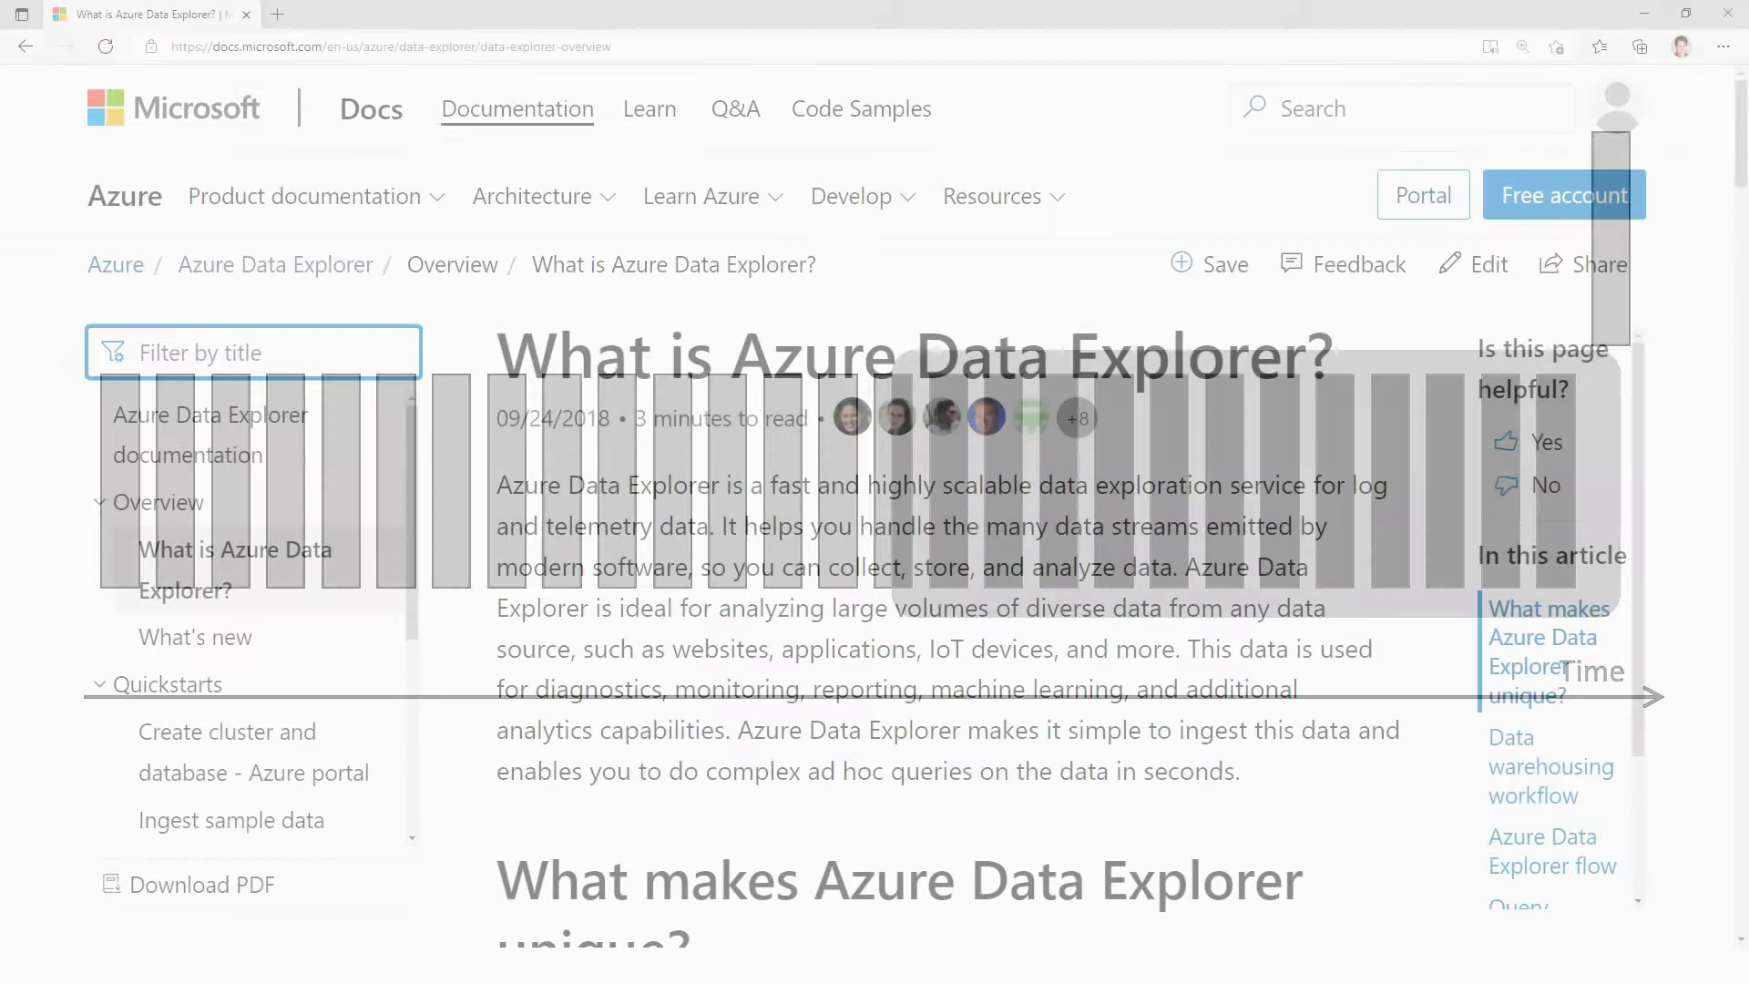
# - Enter StormEvents in the Azure Data Explorer query editor on help/Samples
pyautogui.write('query')
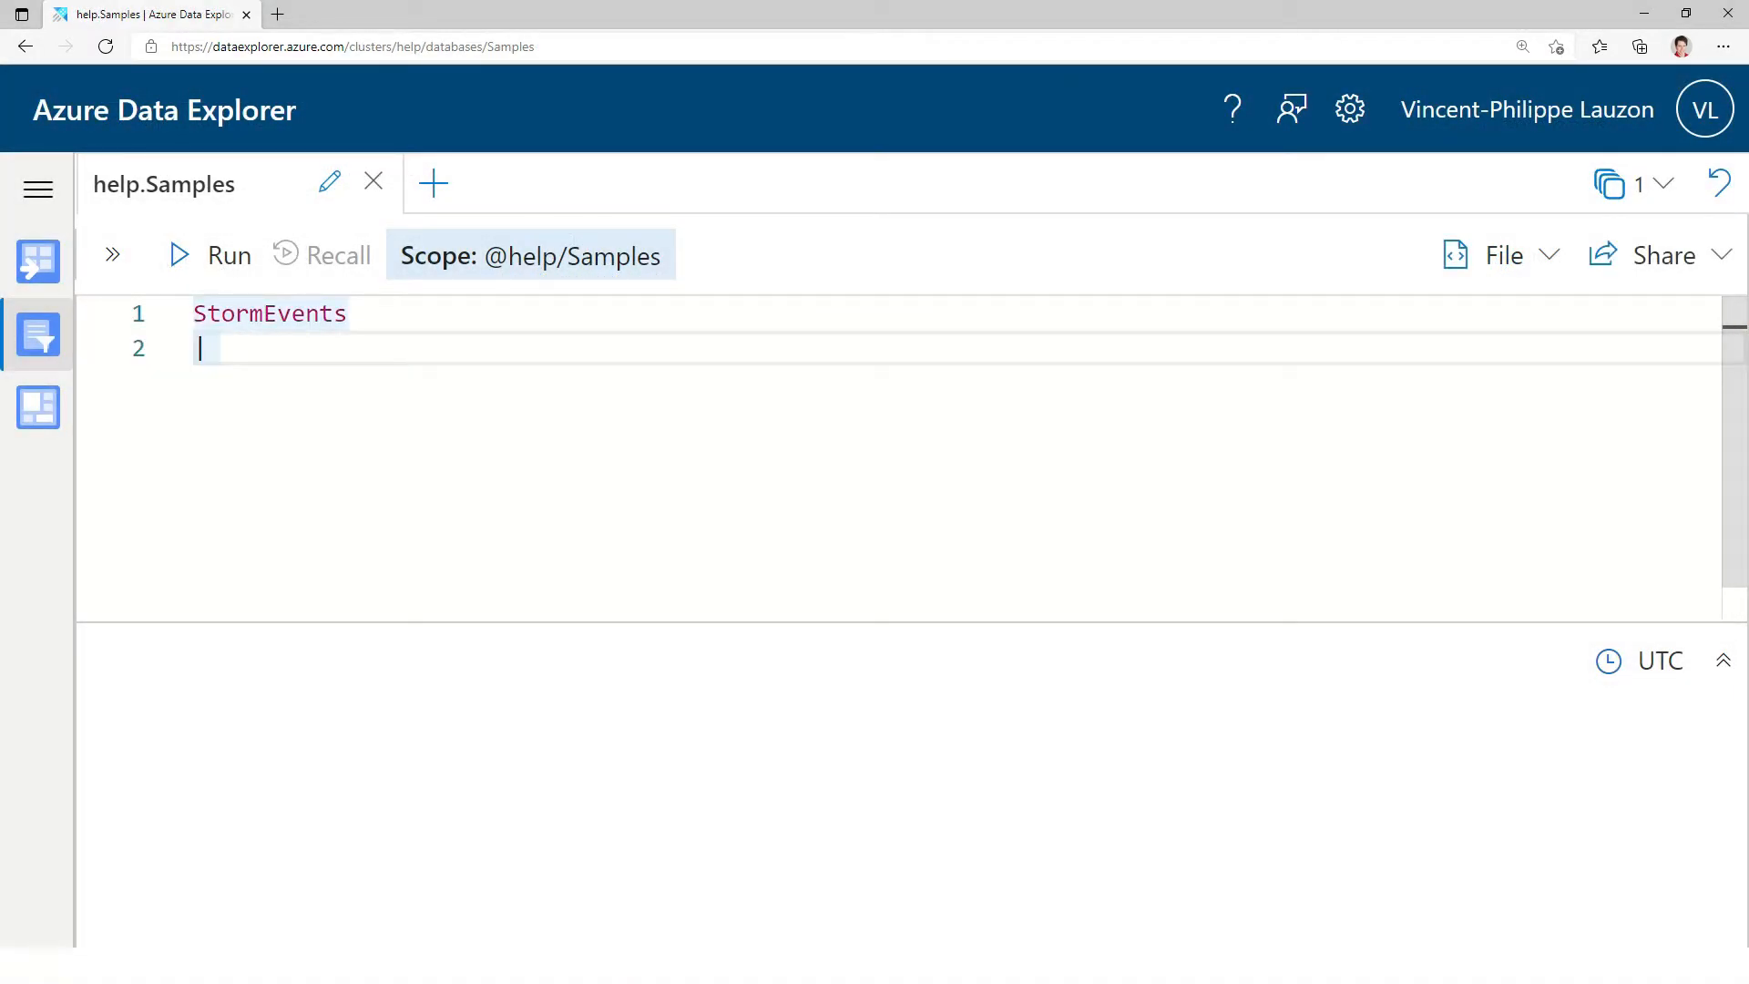
# - Preview StormEvents with '| limit 10', then write 'StormEvents | join kind=inner StormEvents on EventType | summarize count() by State'
pyautogui.write('| limit 10')
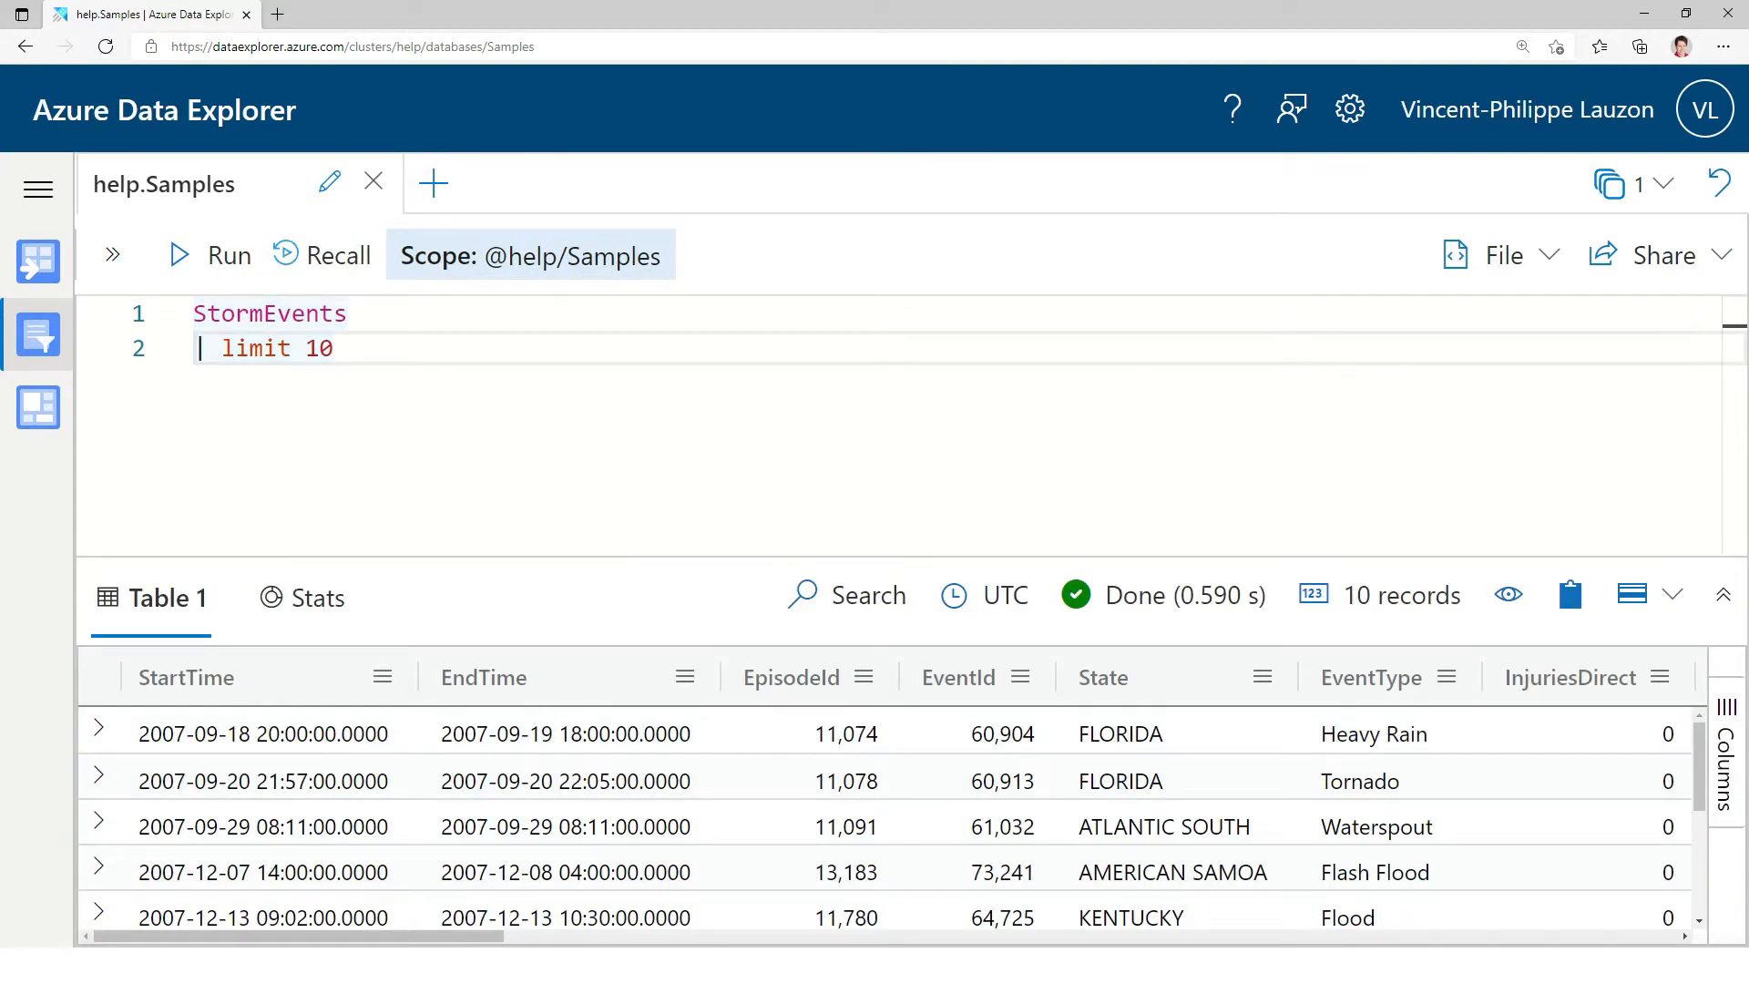
pyautogui.click(1371, 677)
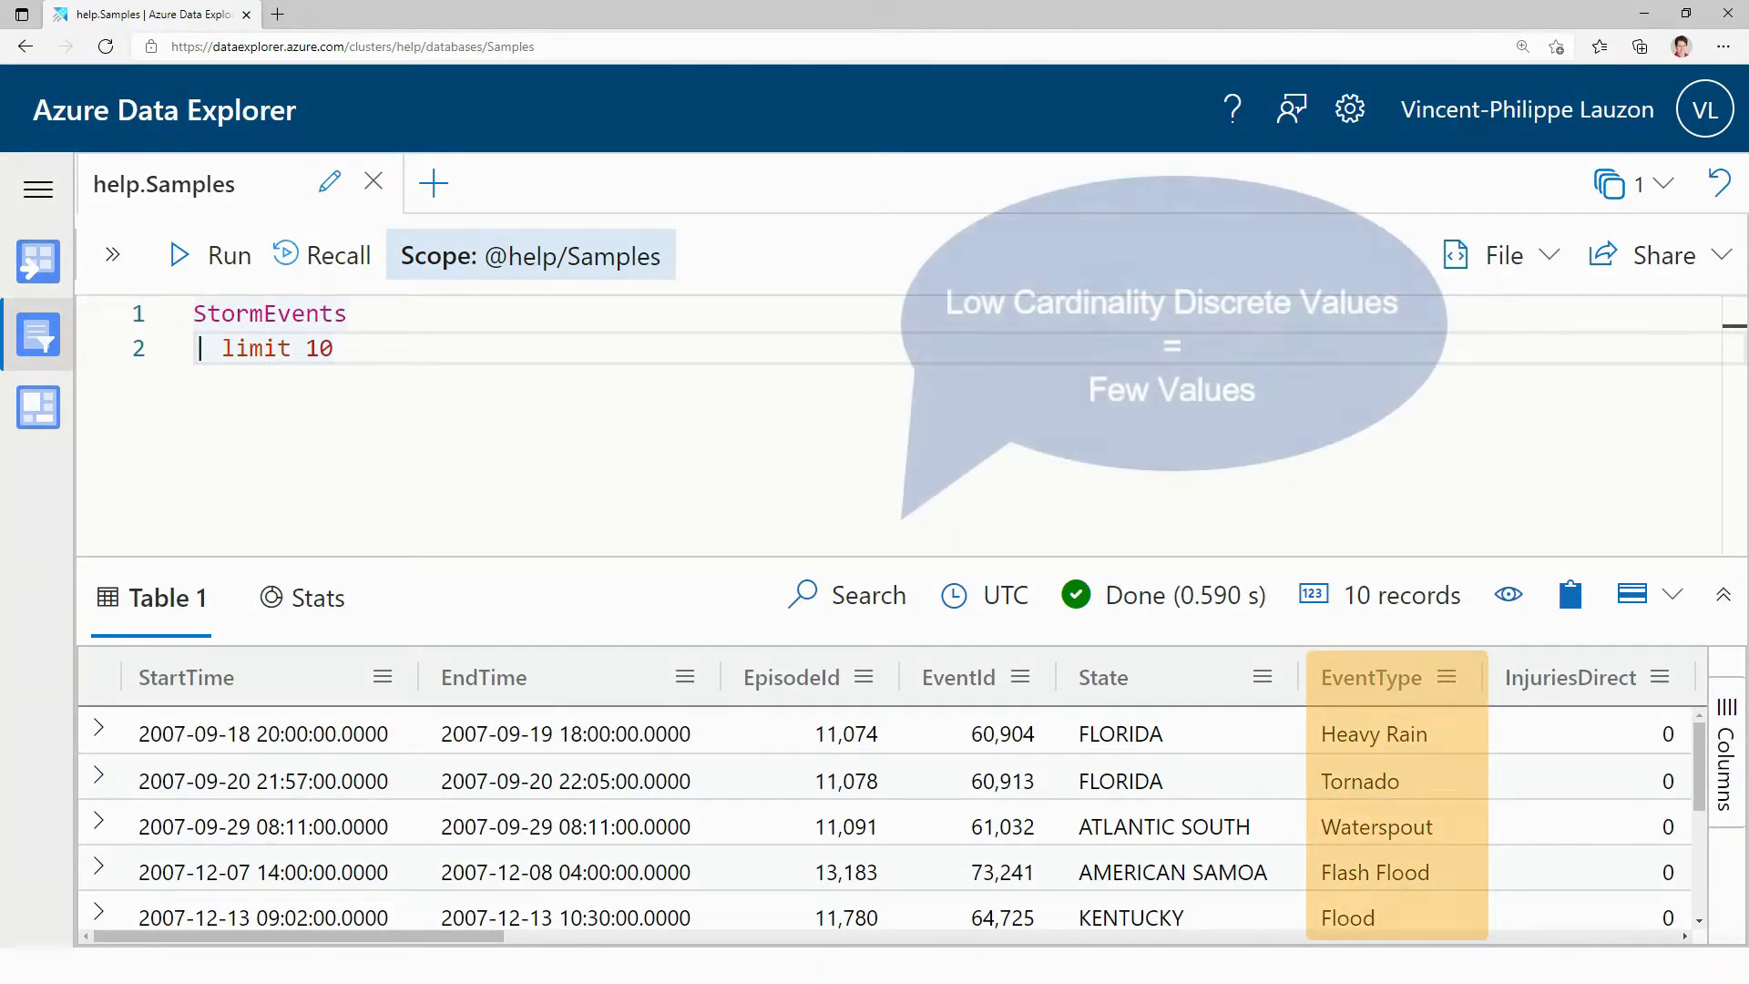
pyautogui.write('StormEvents')
pyautogui.write('| join')
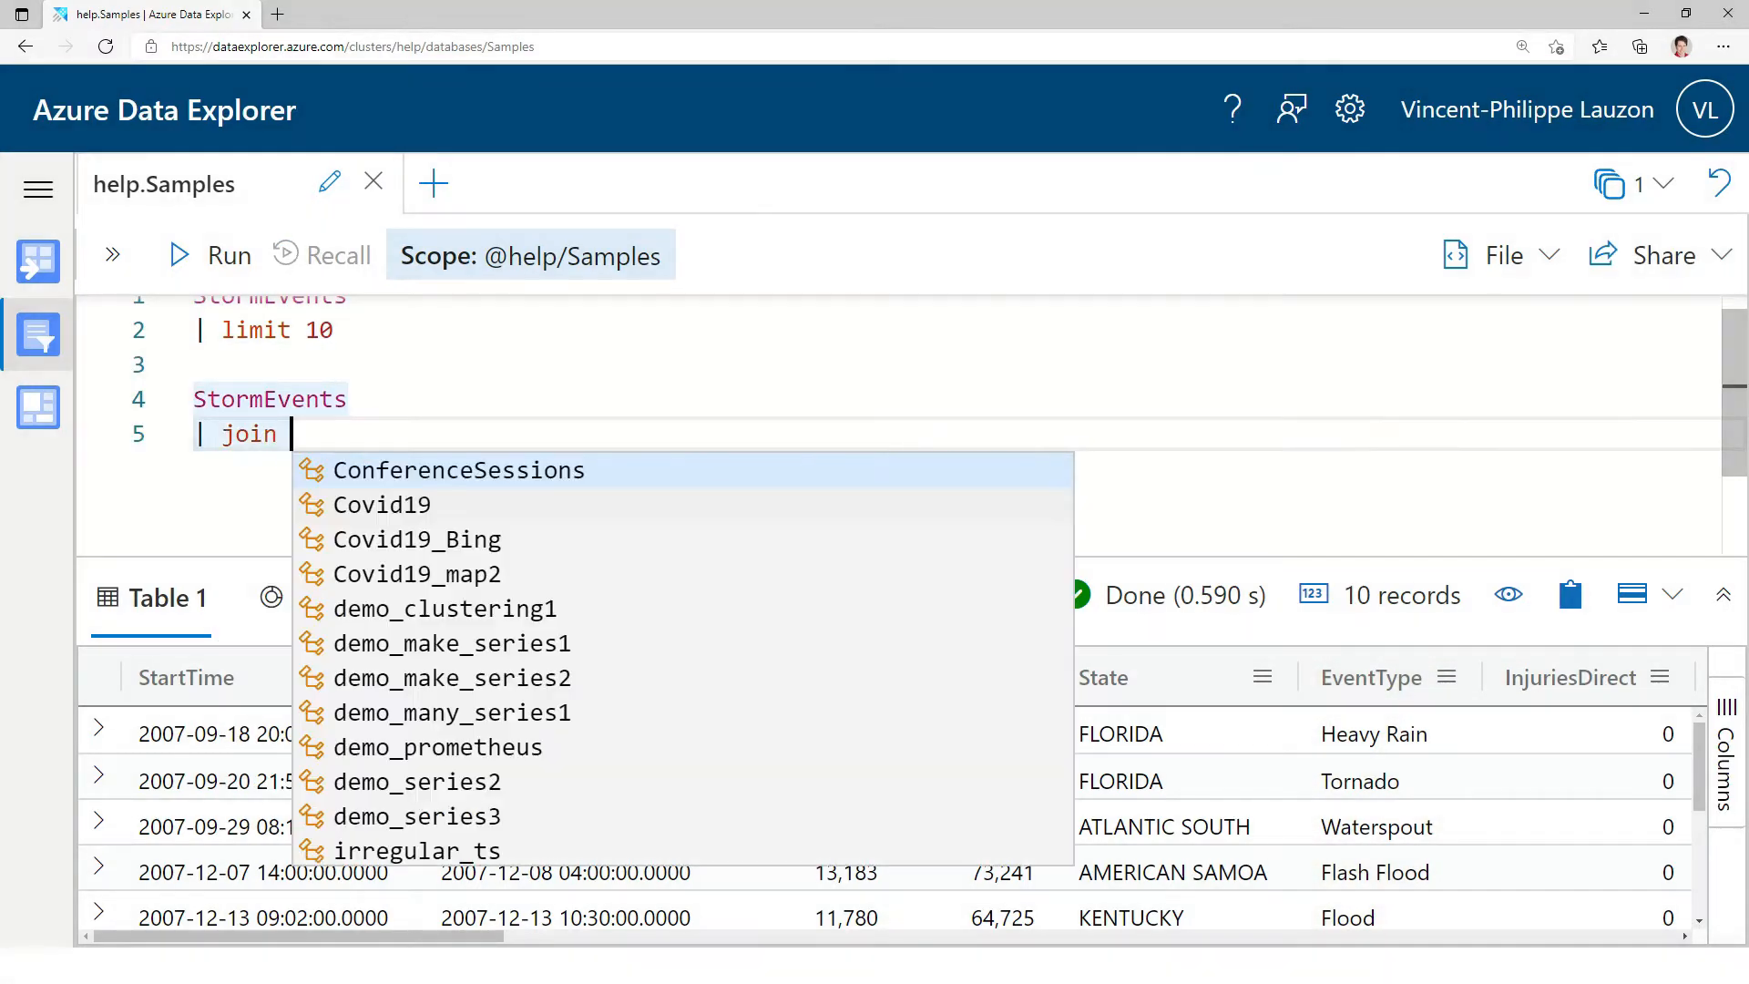
pyautogui.write('kind=')
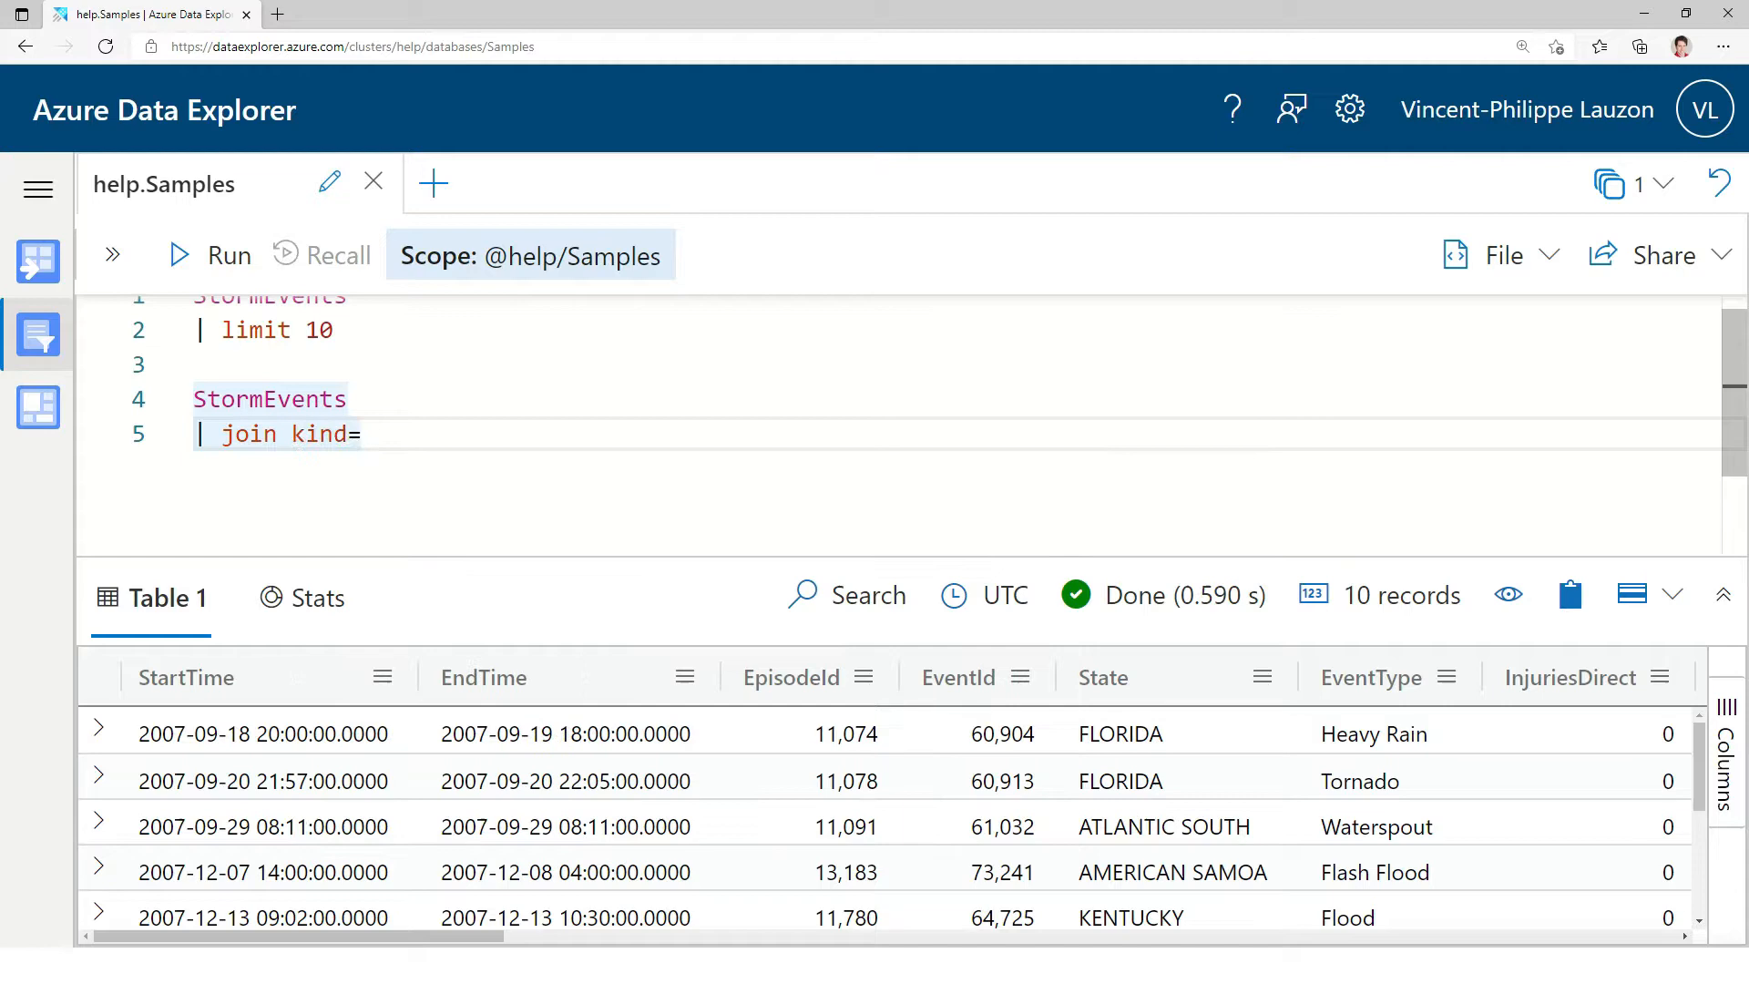
pyautogui.write('inner StormEvents on EventType')
pyautogui.write('|')
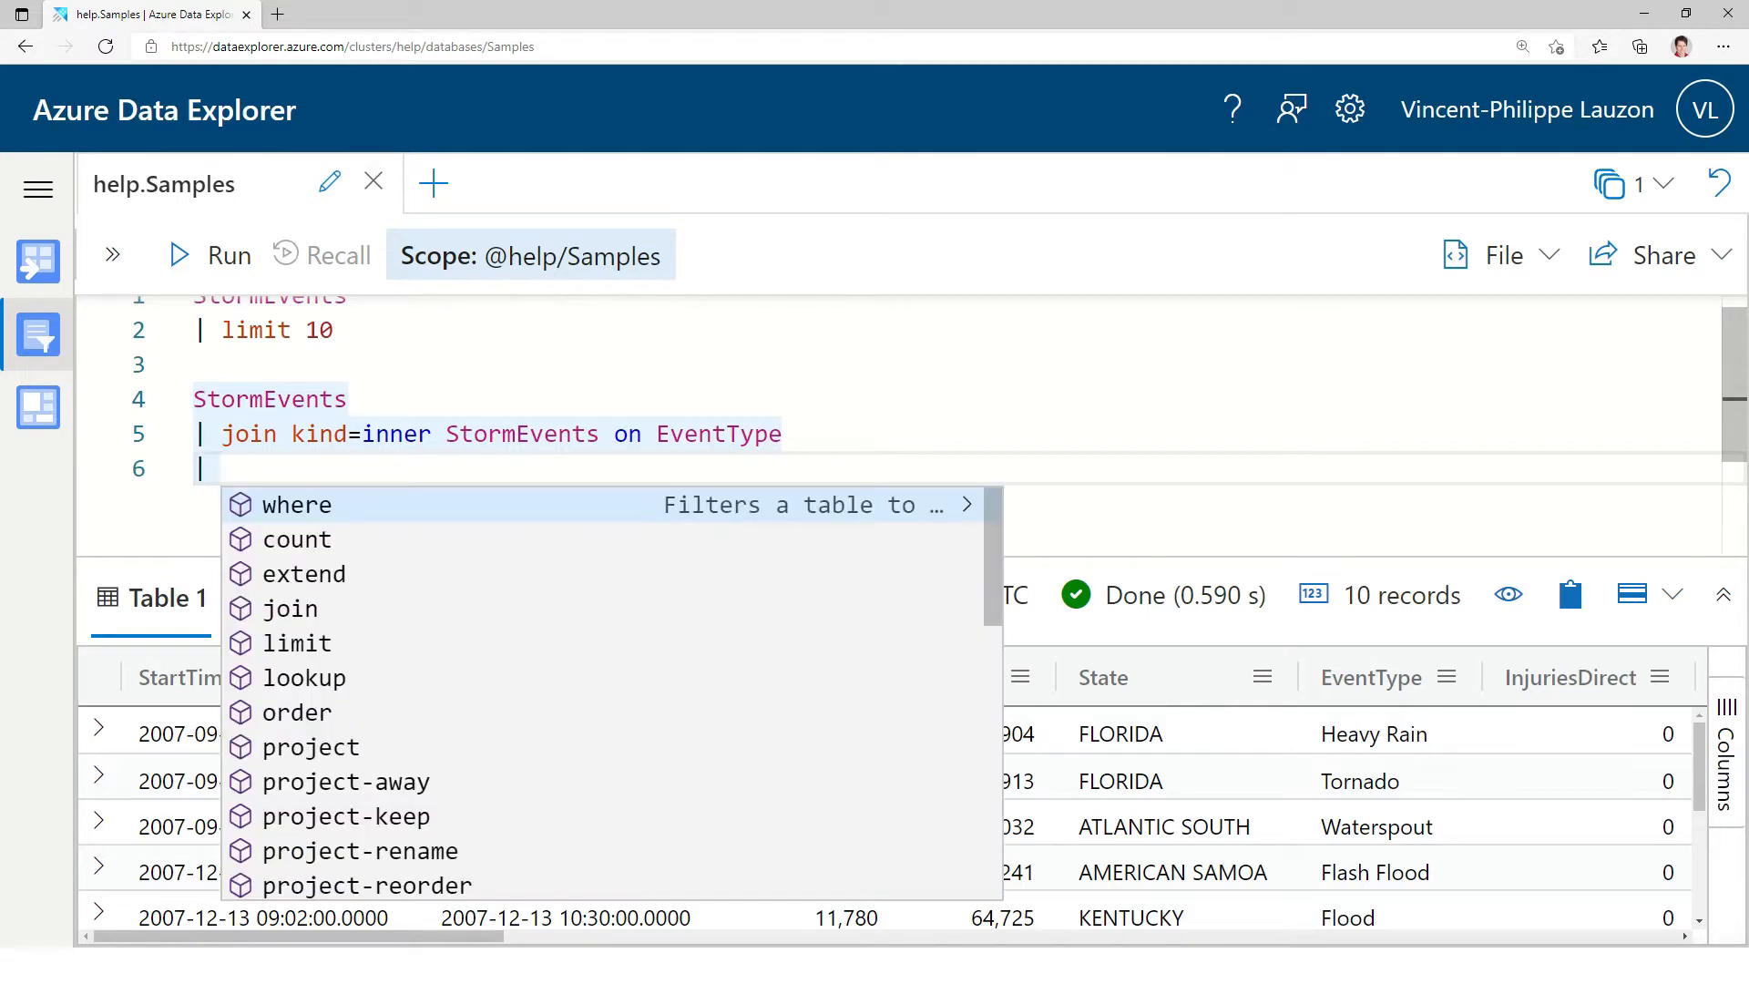
pyautogui.write('summarize')
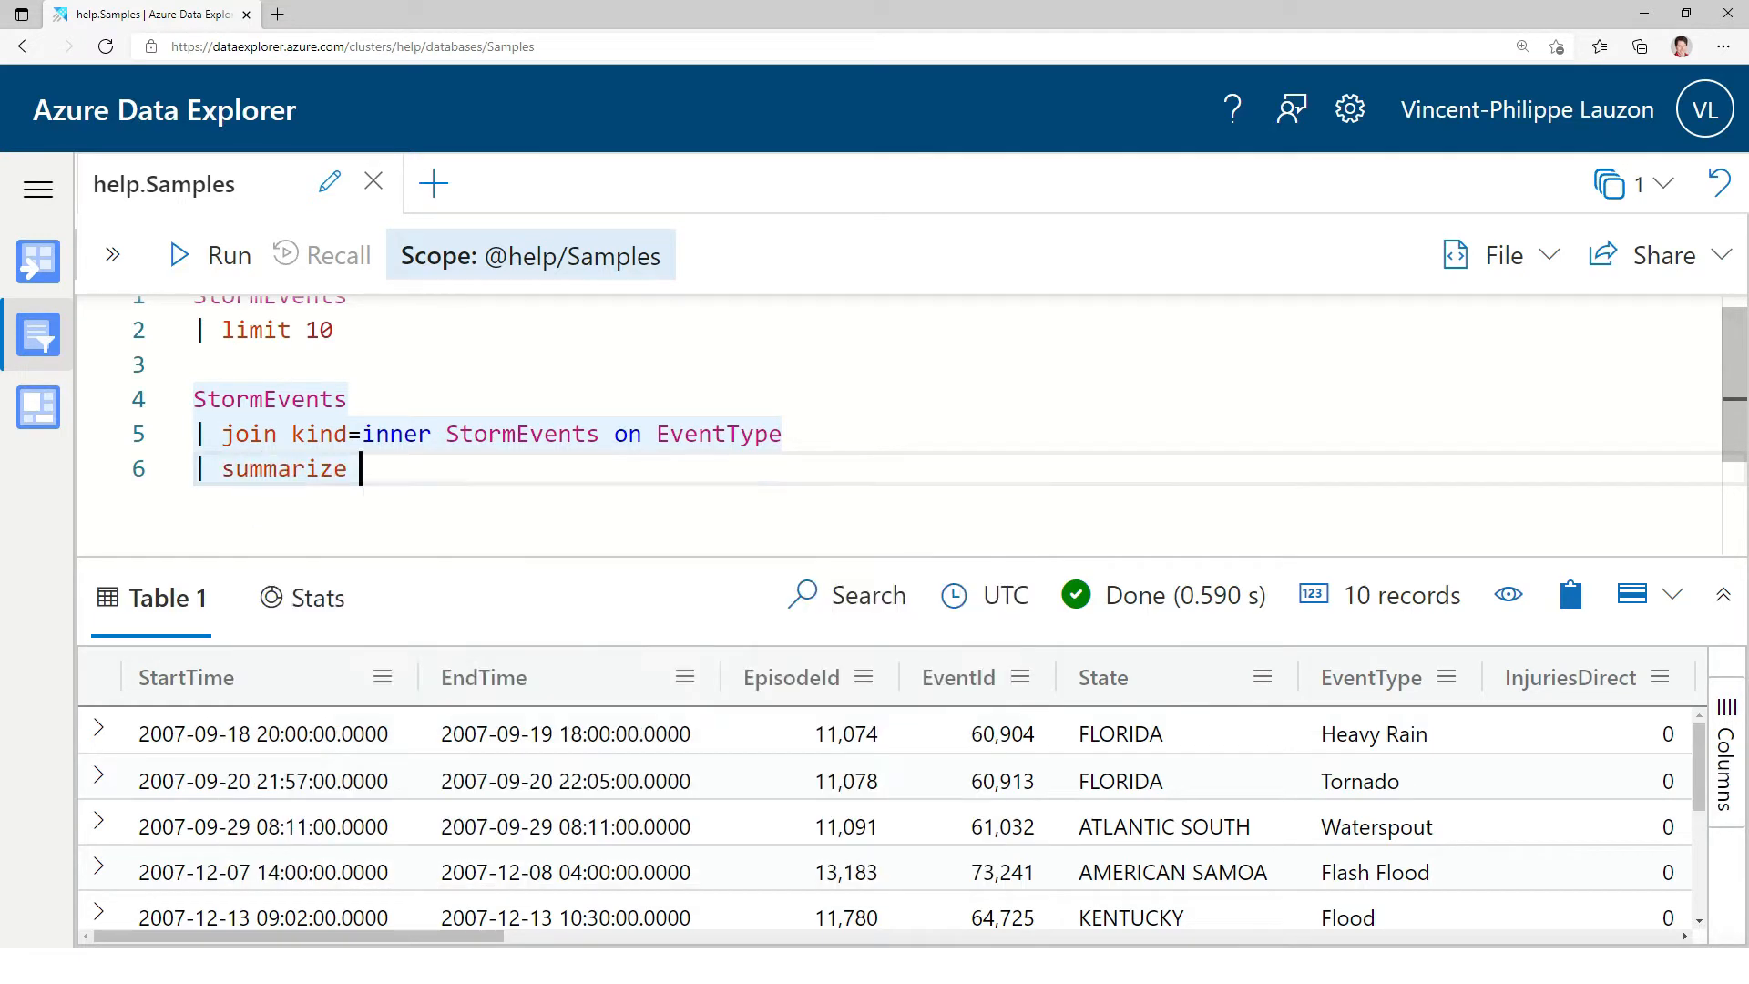
pyautogui.write('count()')
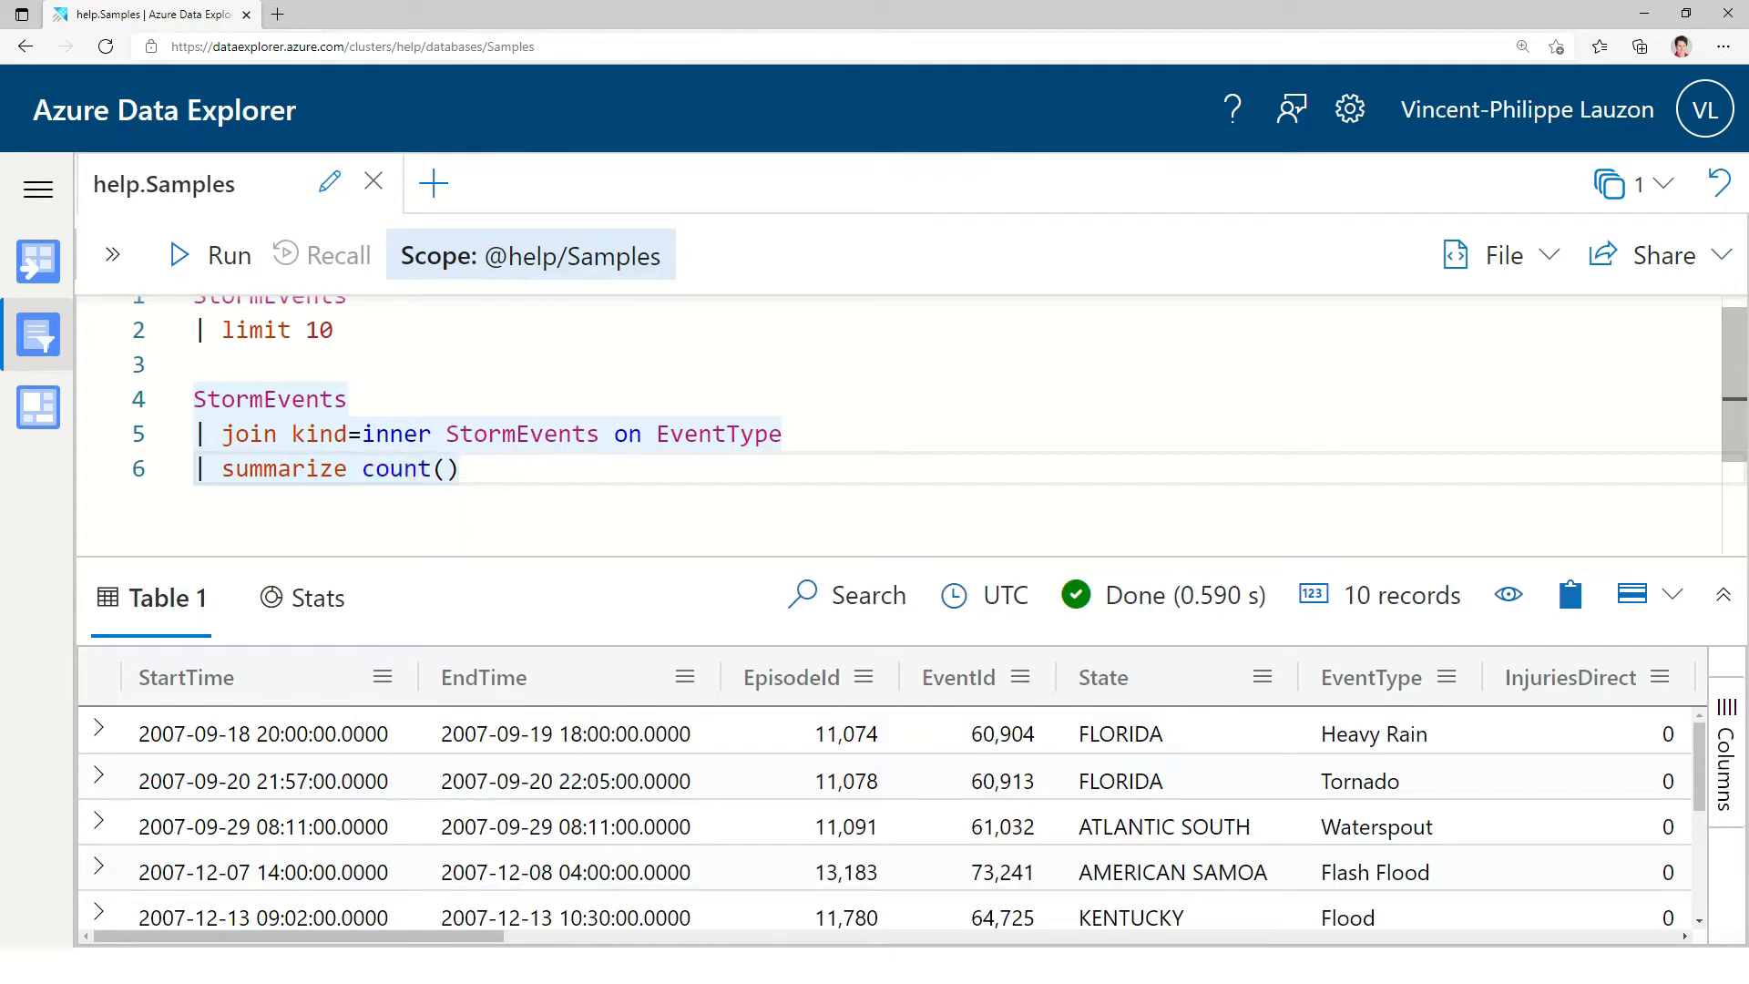
pyautogui.write('by State')
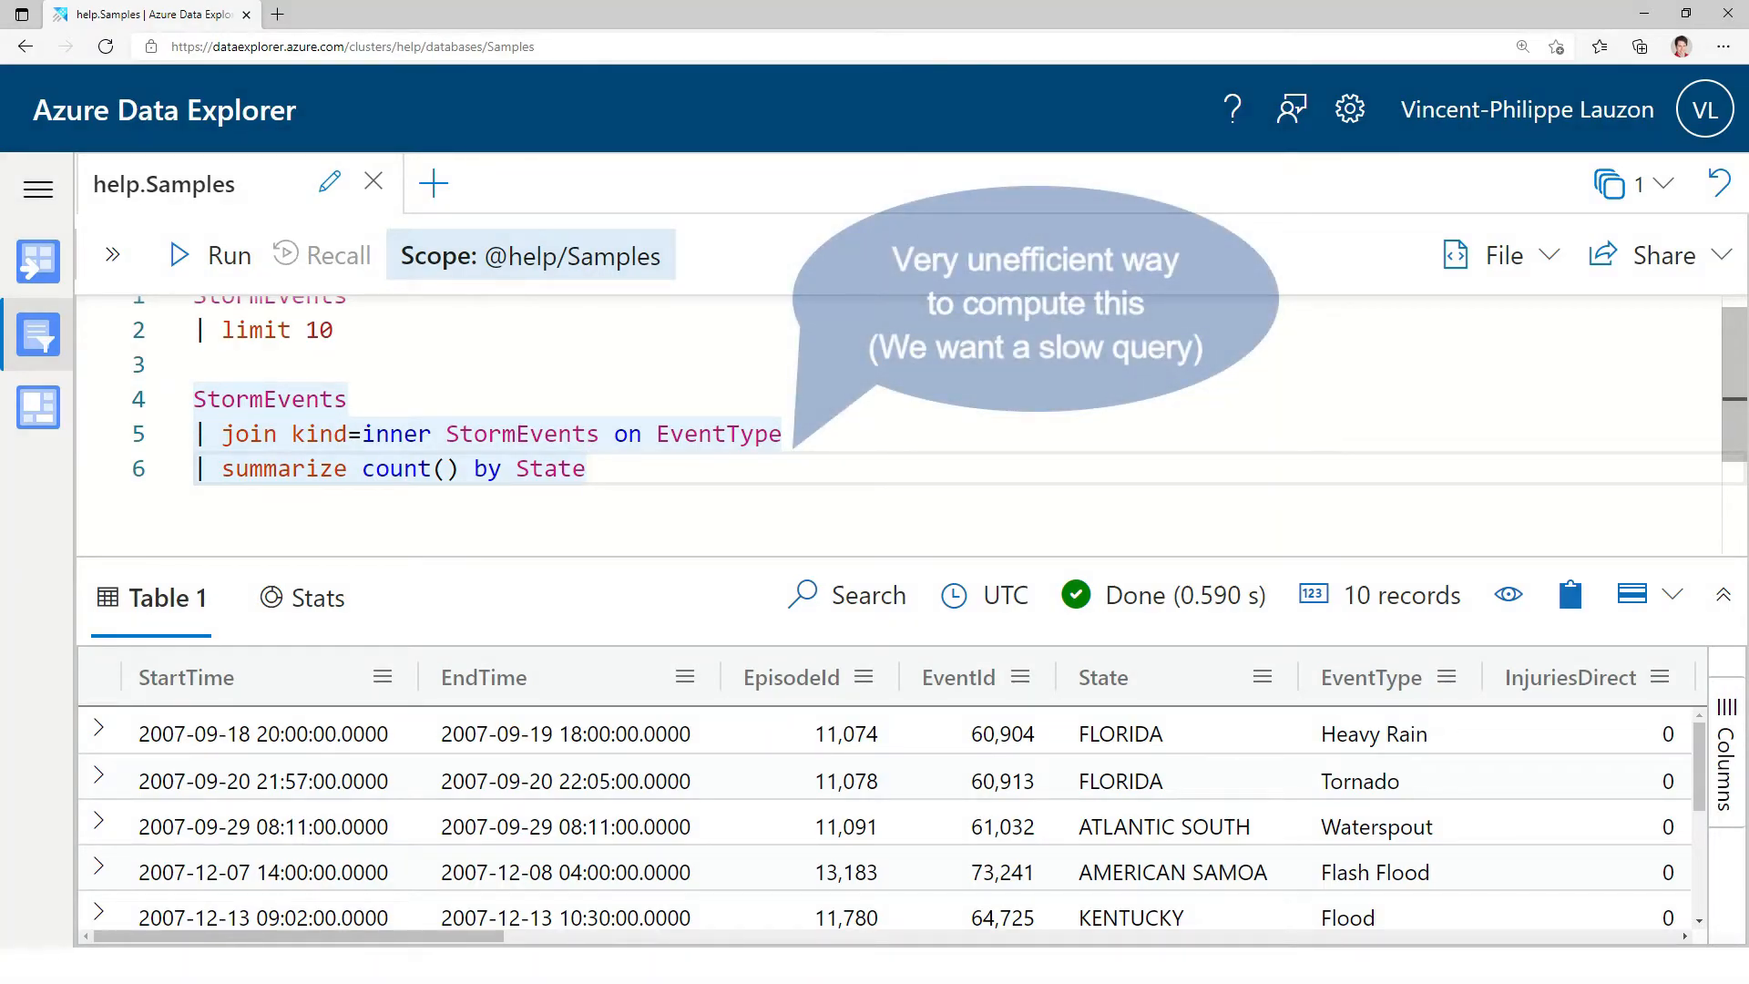
# - Run the self-join query for 67 state counts in about 23 seconds, then run it again
pyautogui.click(211, 254)
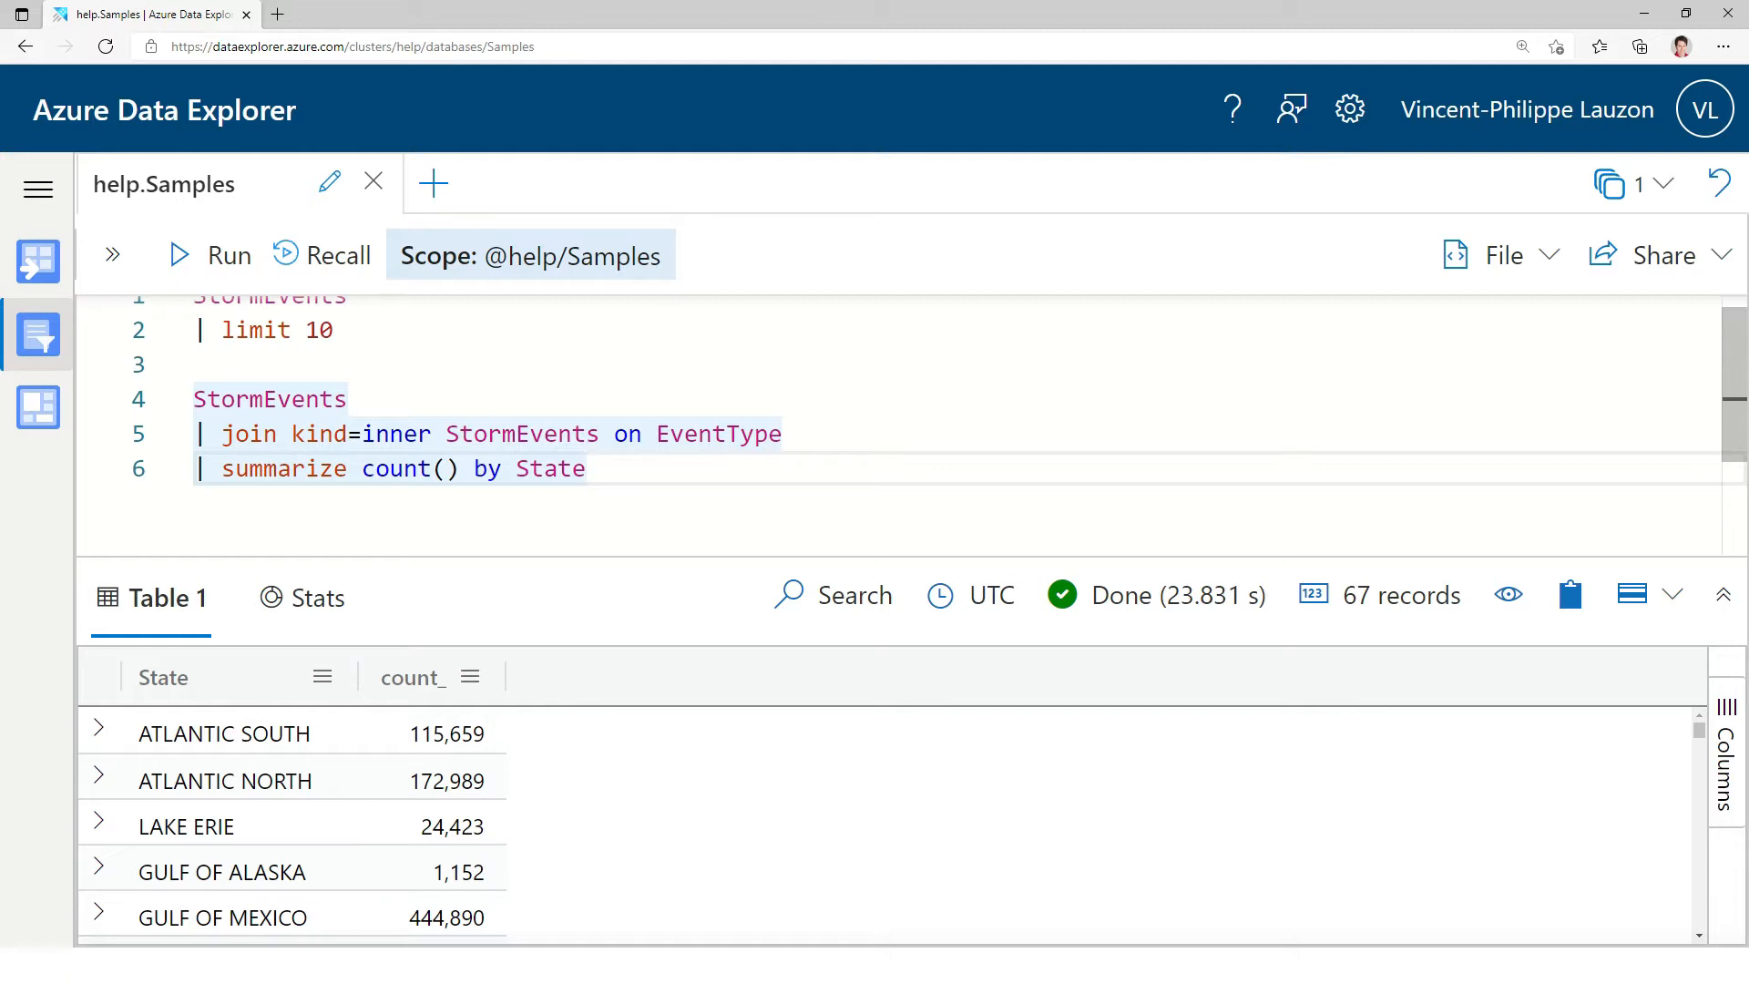
pyautogui.click(206, 255)
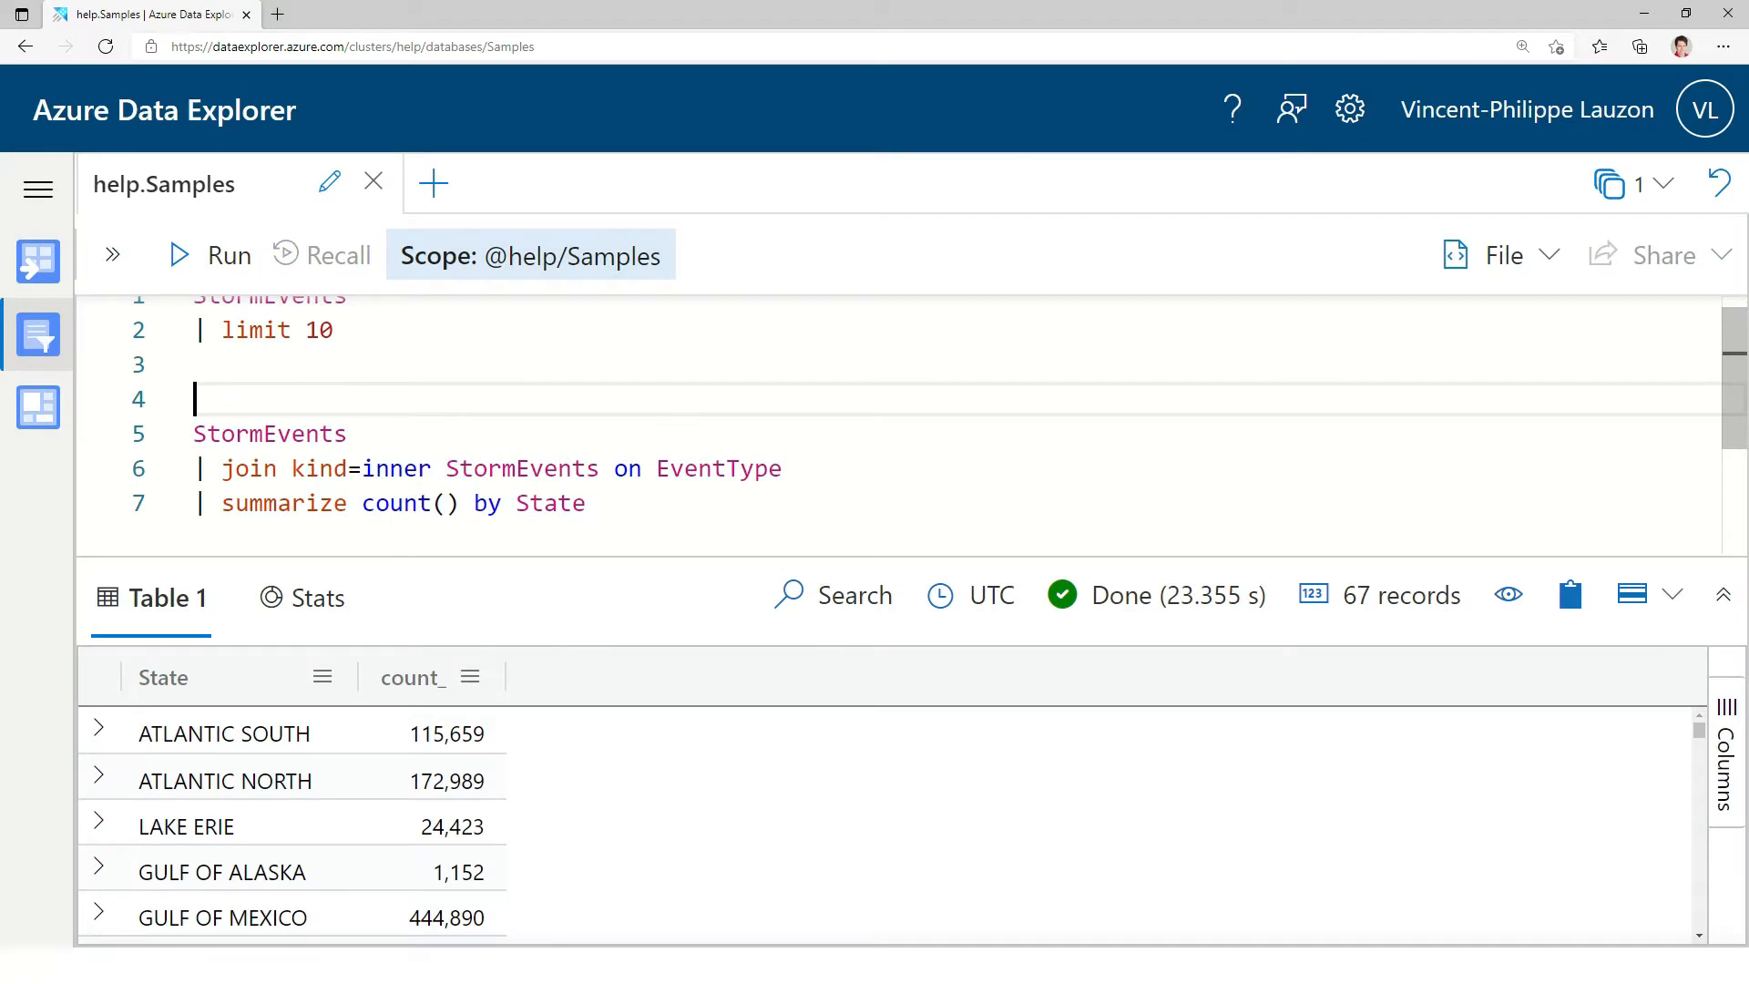
# - Prepend 'set query_results_cache_max_age = time(5m);' to the self-join and run it
pyautogui.write('set quer')
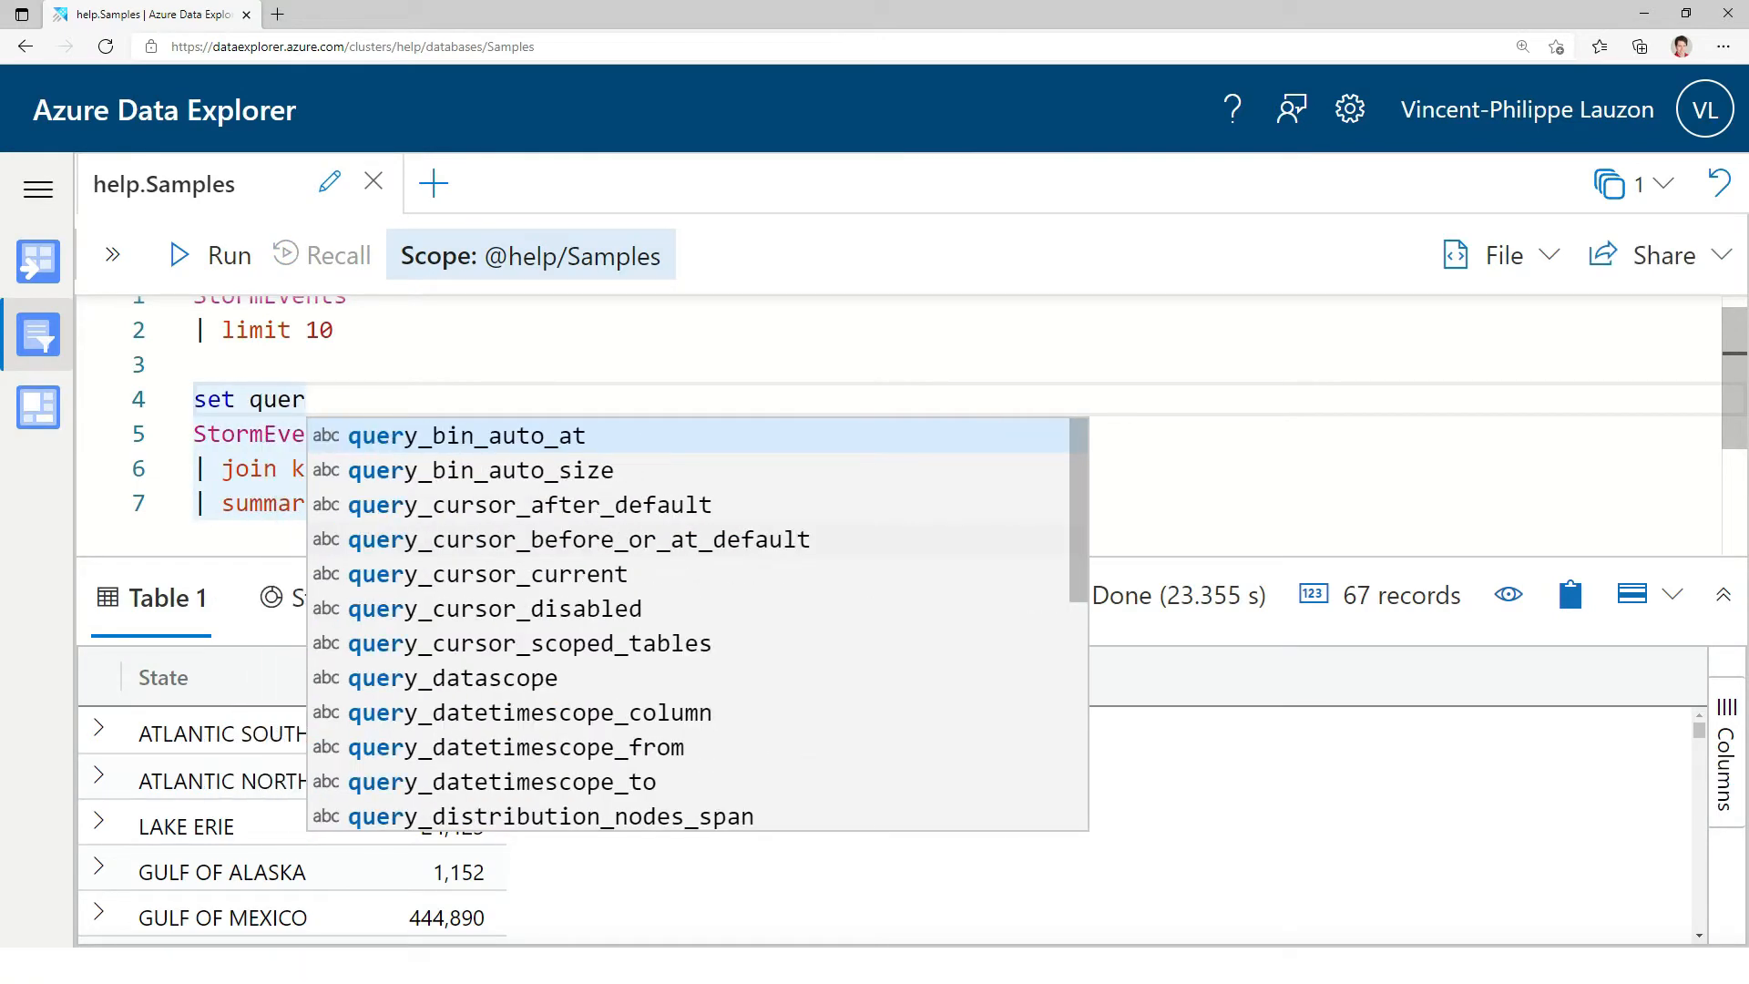
pyautogui.write('y_results_cac')
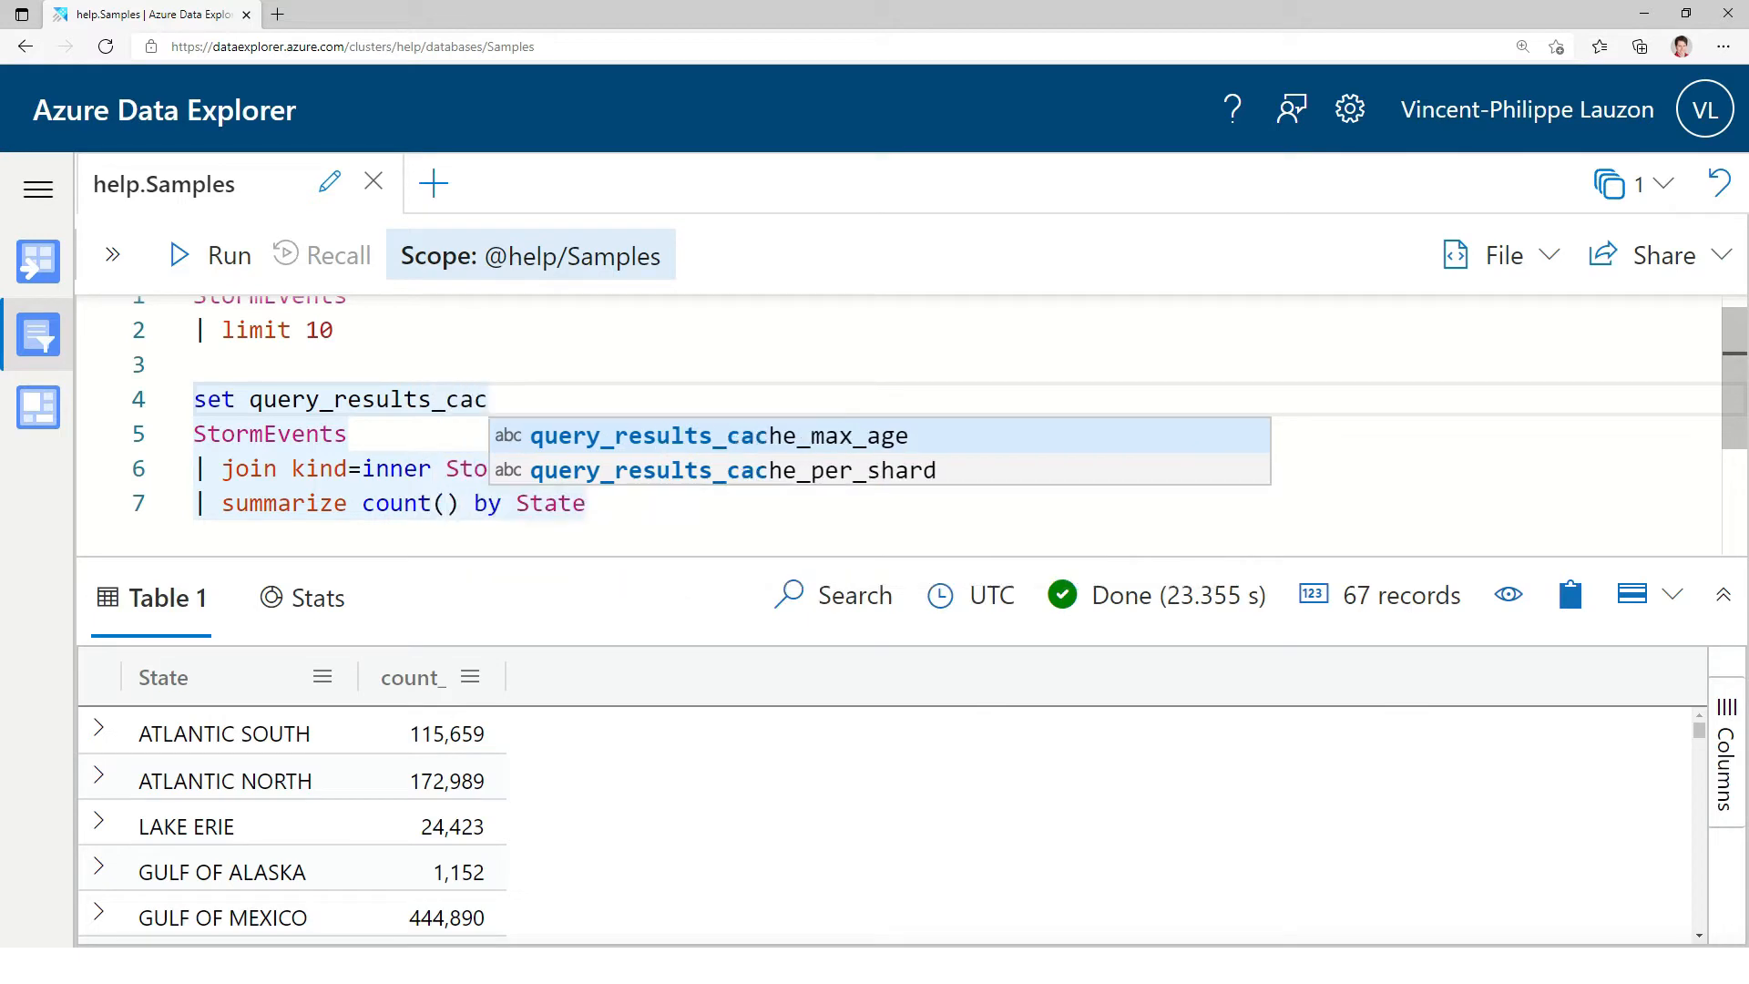
pyautogui.write('he_max_age = time(5')
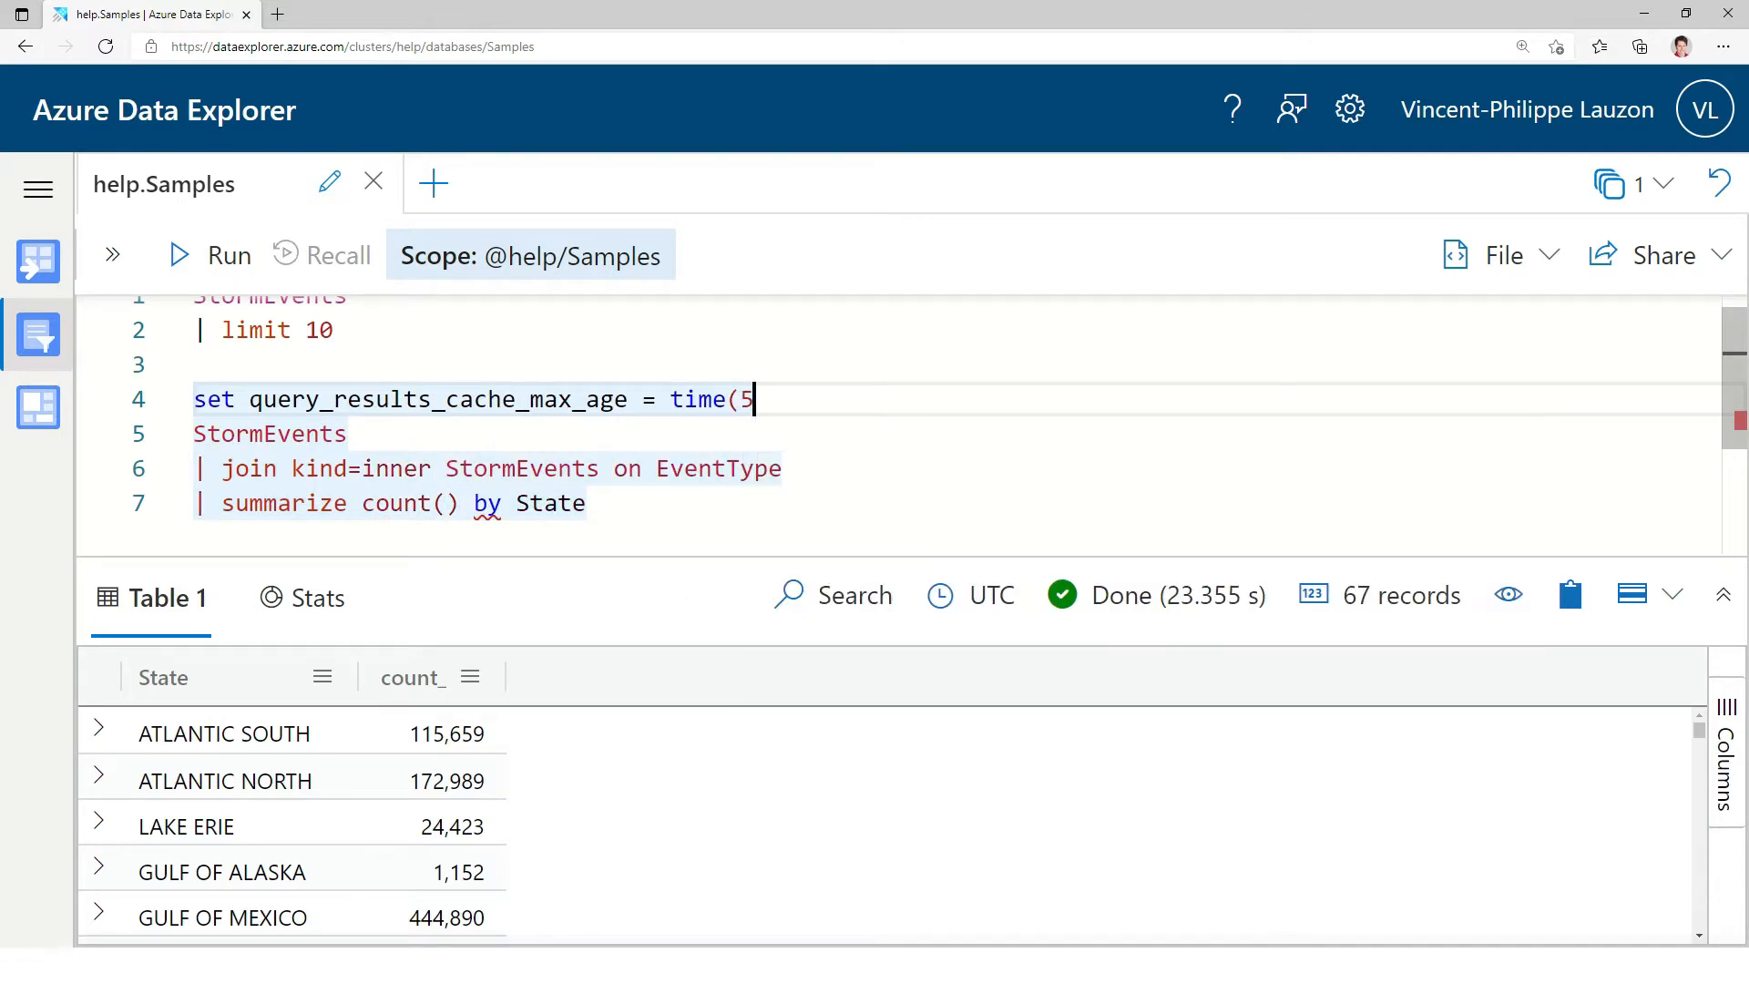
pyautogui.write('m);')
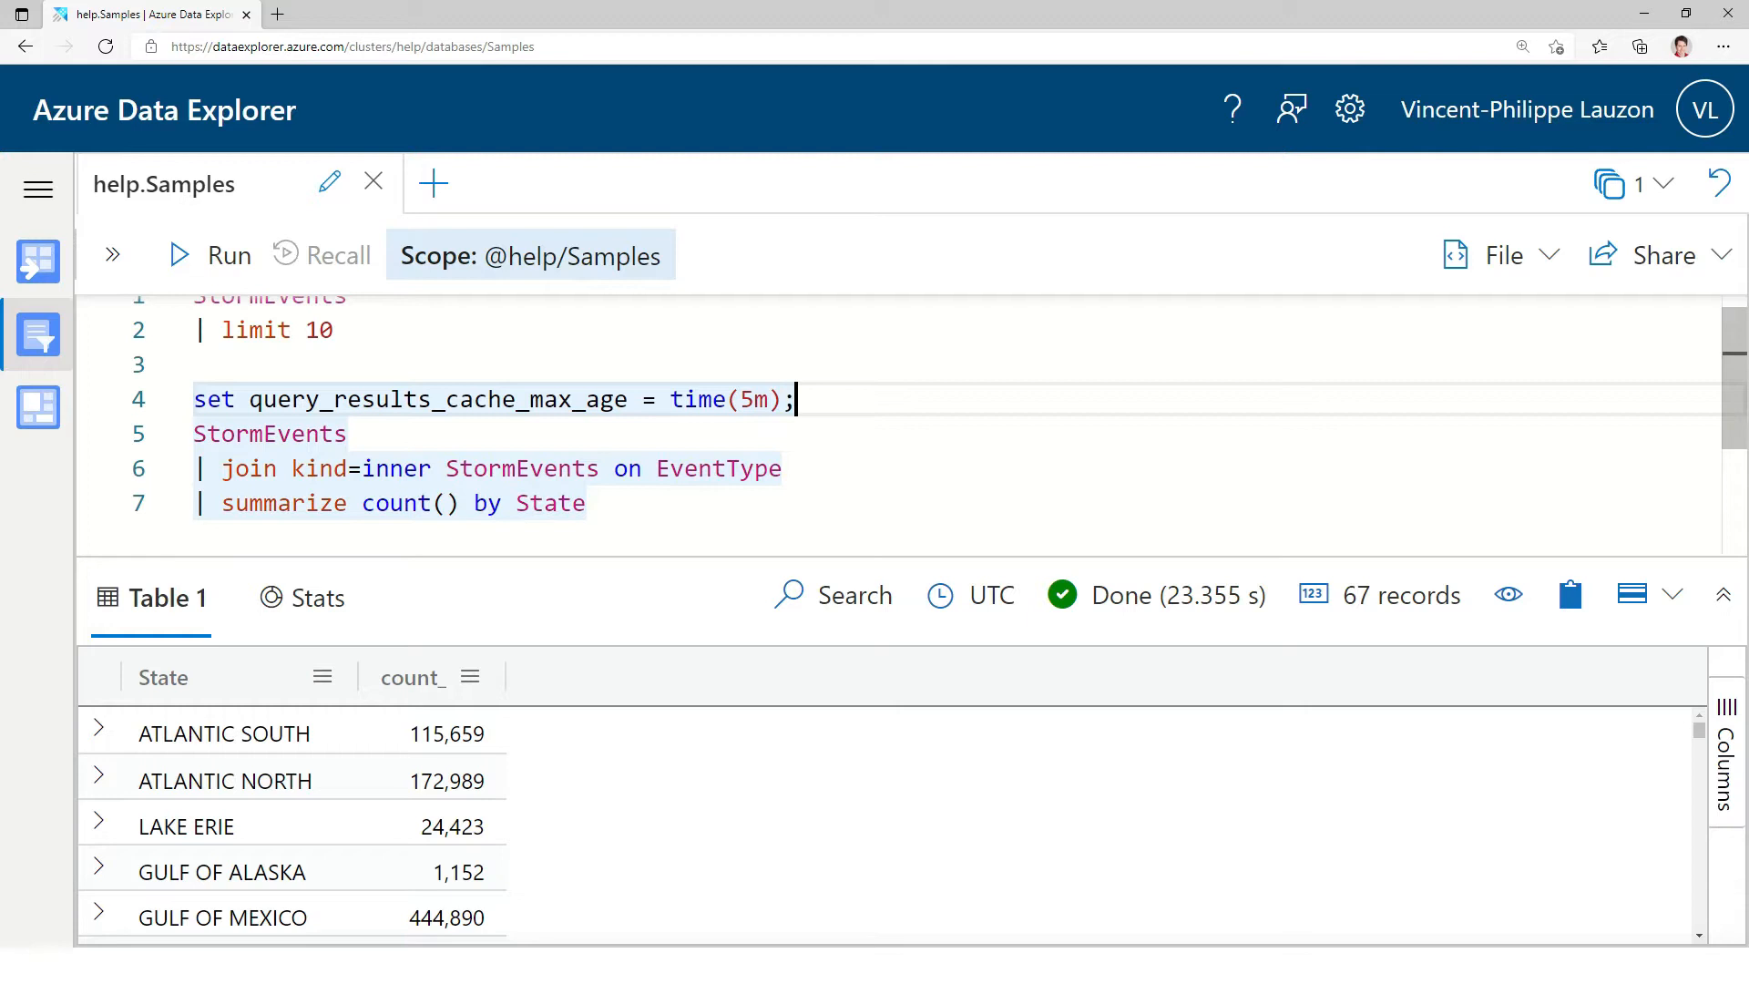
pyautogui.click(210, 255)
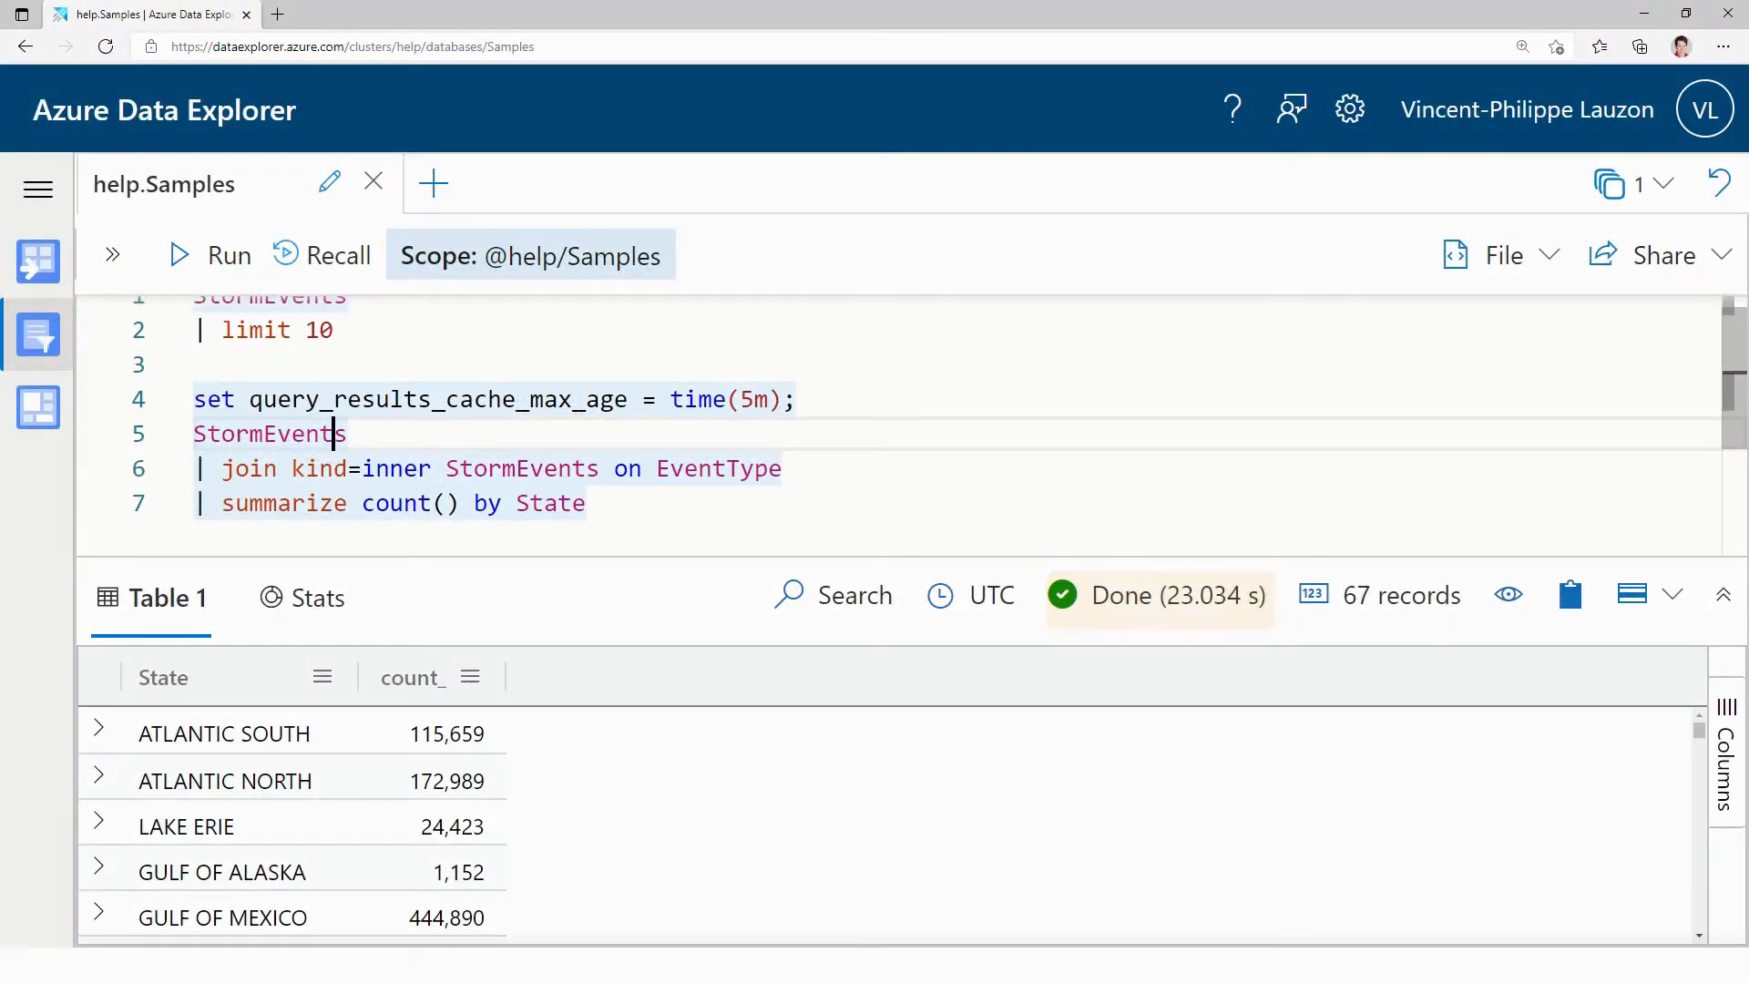
# - Select and rerun the self-join so its 67 state counts return from cache in about 0.1 s
pyautogui.click(227, 255)
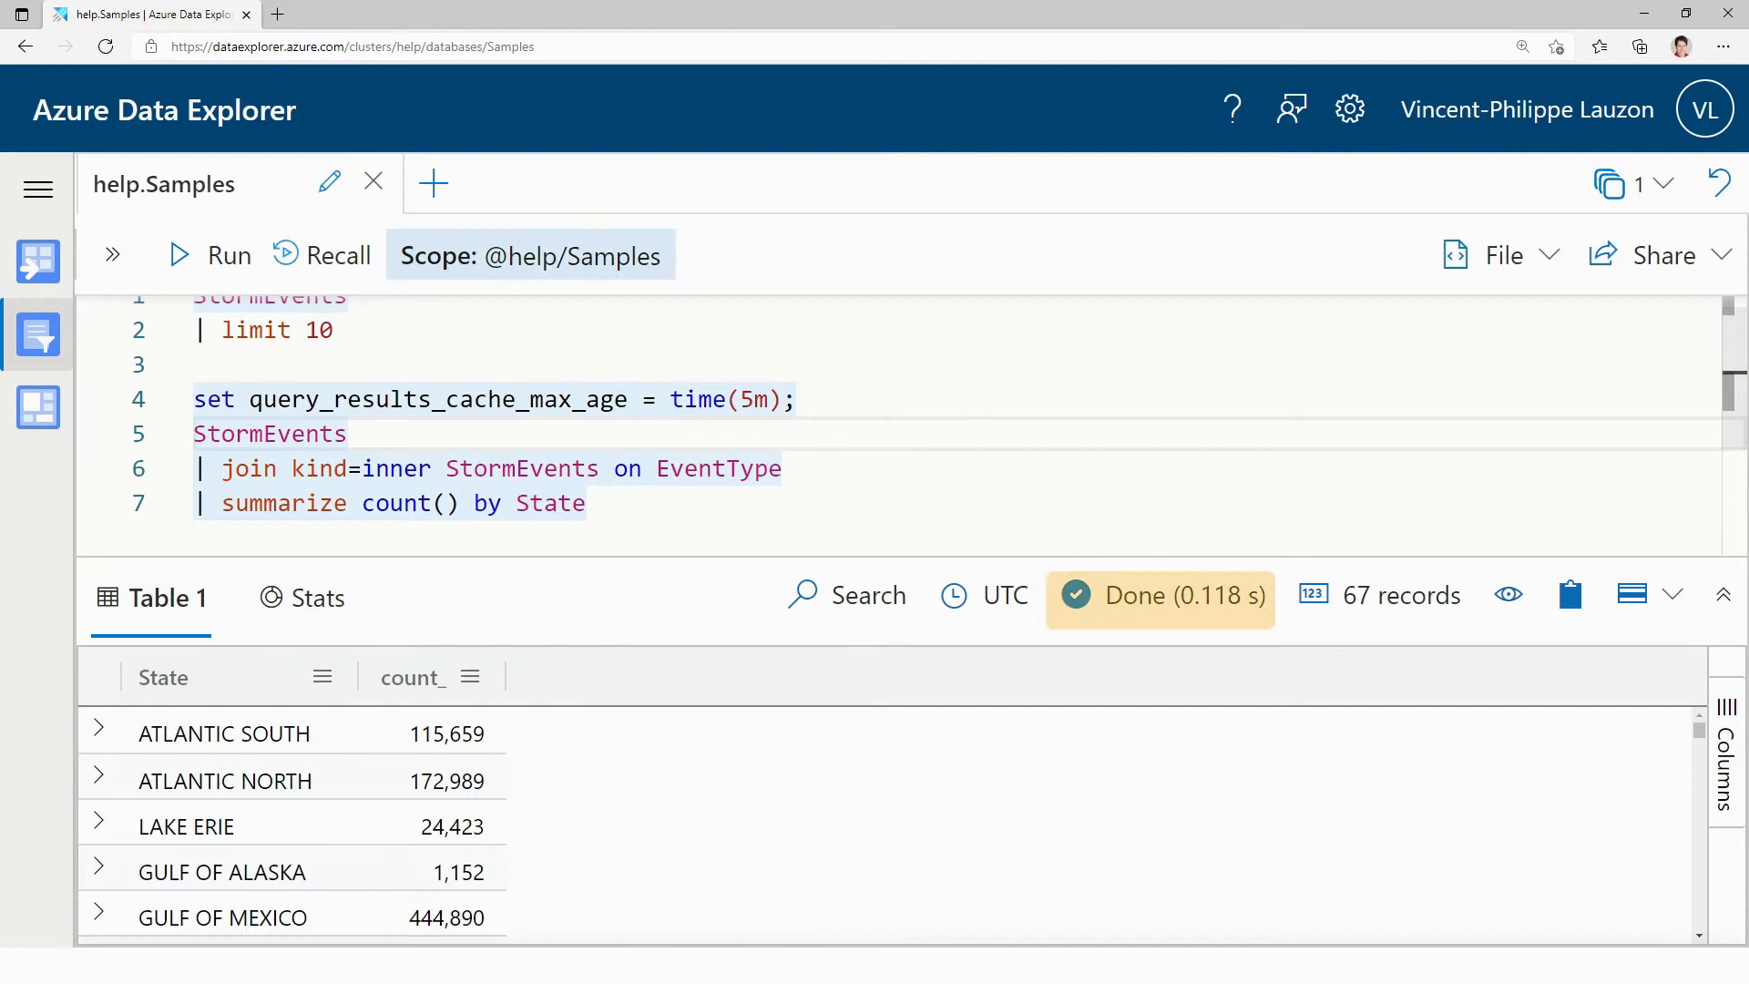
pyautogui.click(317, 598)
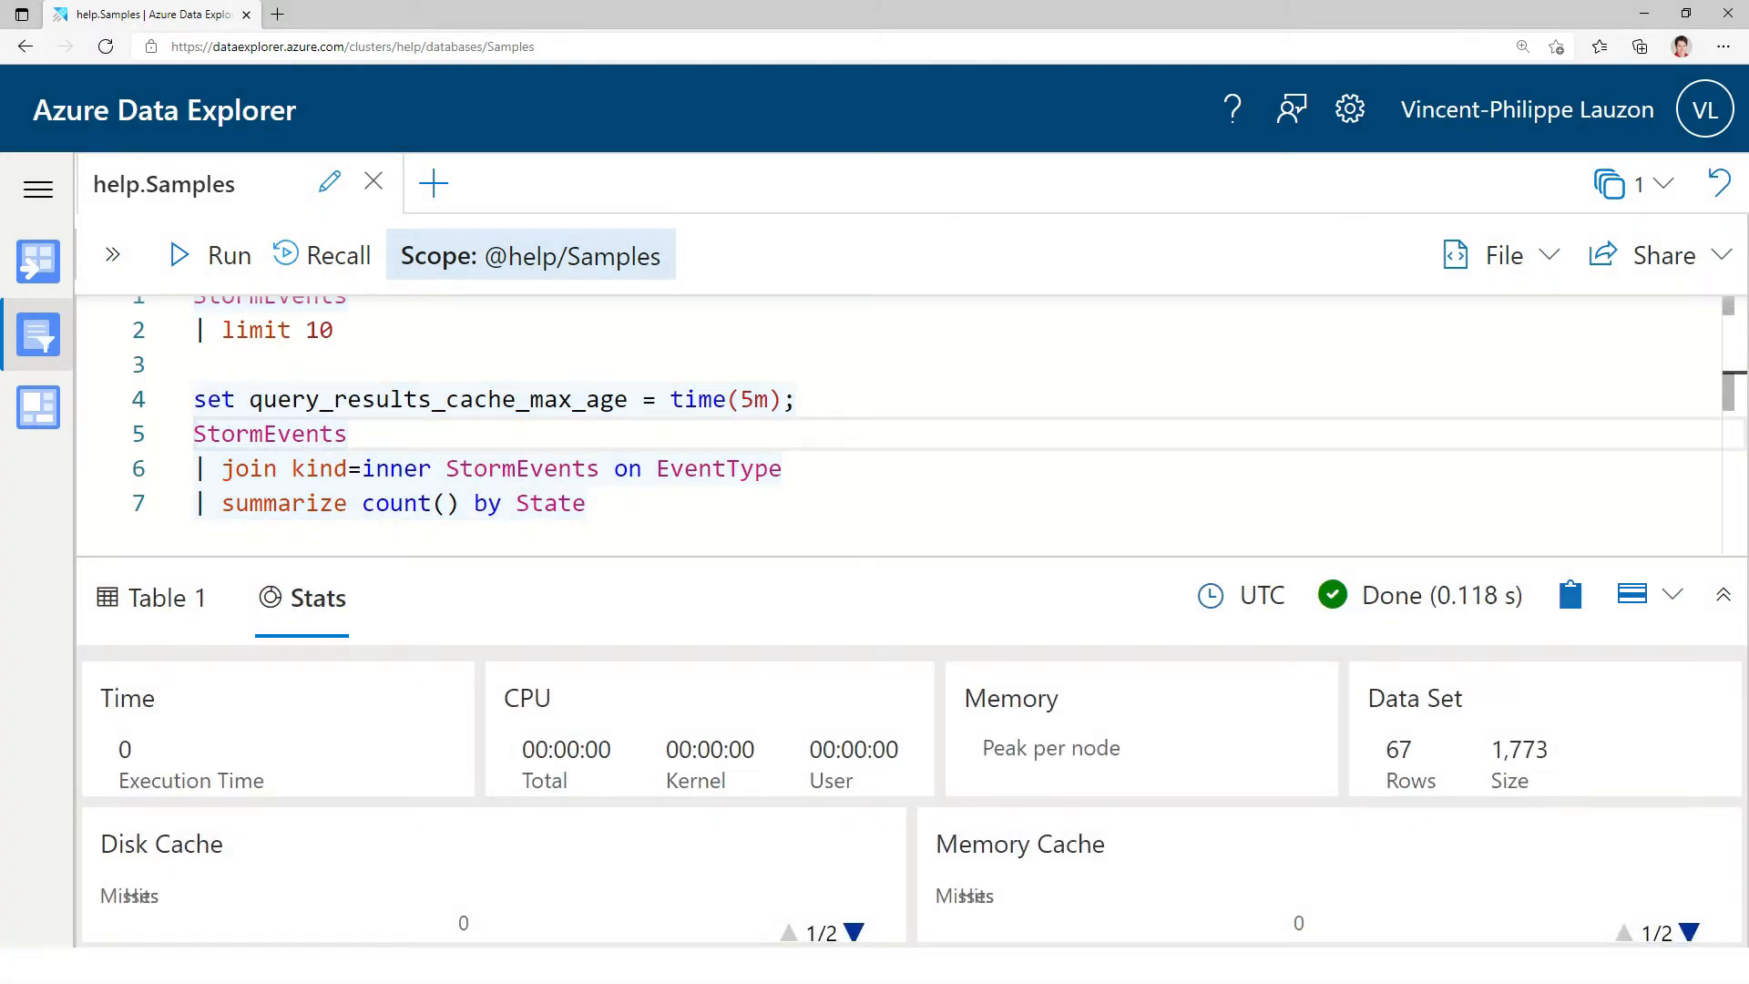
pyautogui.click(213, 255)
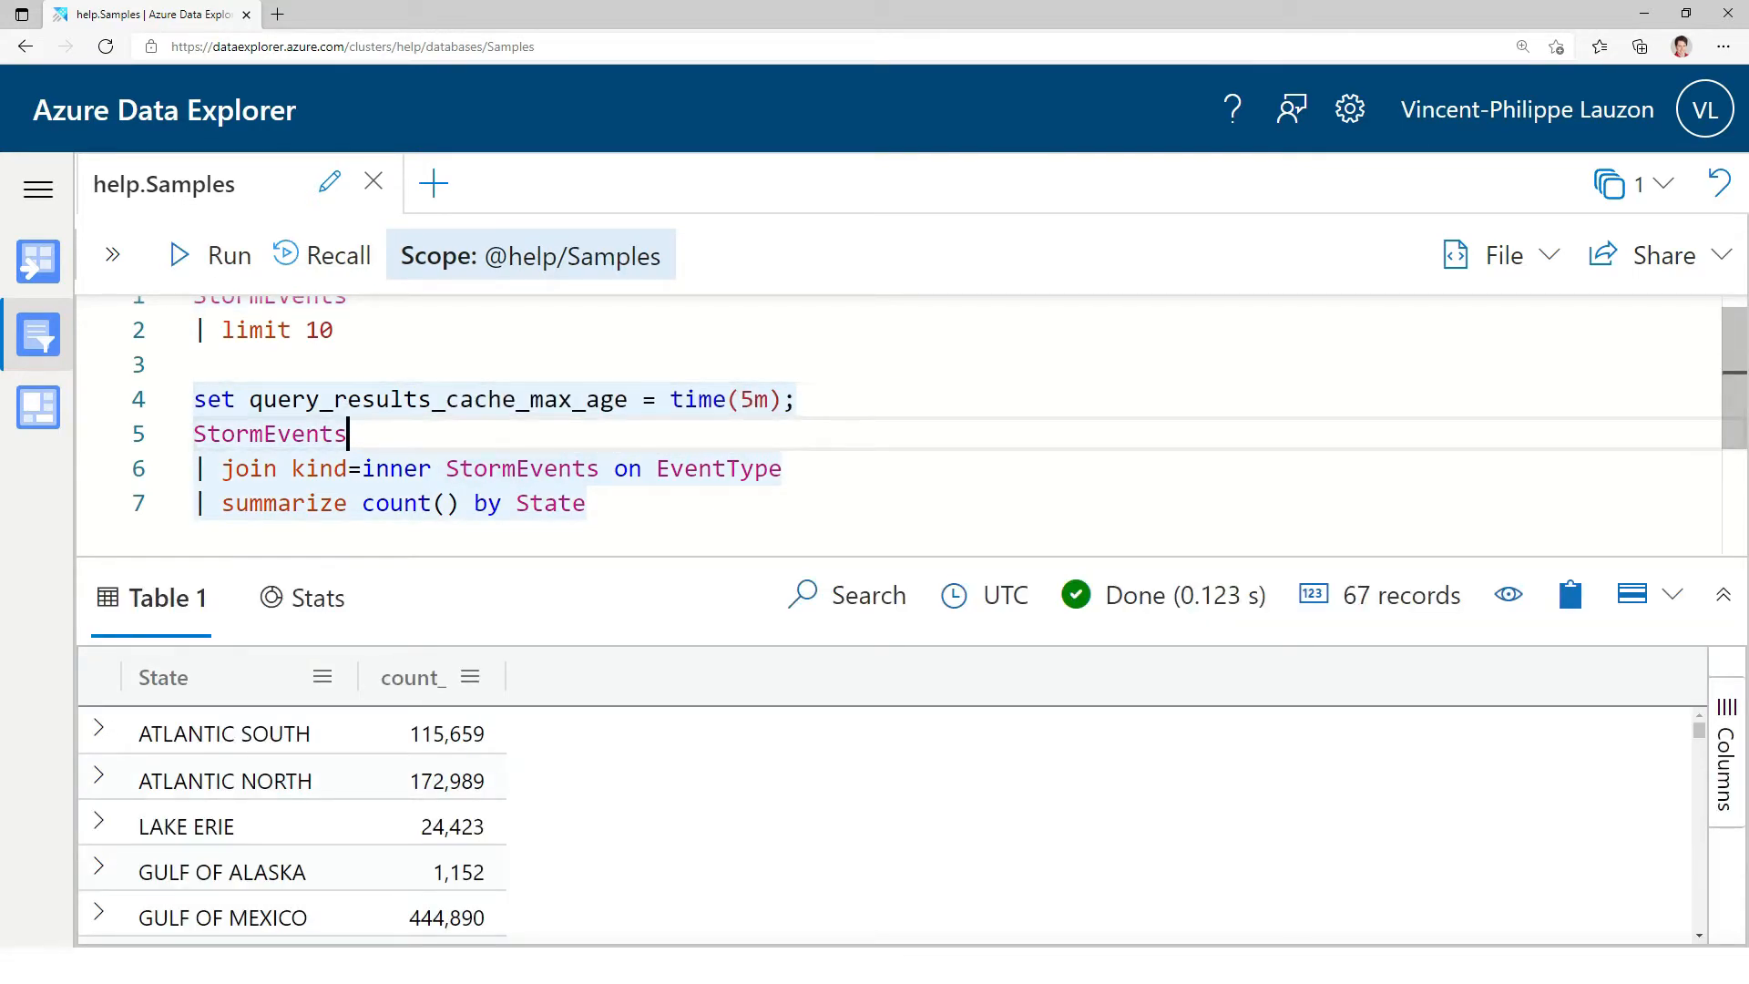
pyautogui.moveTo(347, 434); pyautogui.dragTo(586, 503)
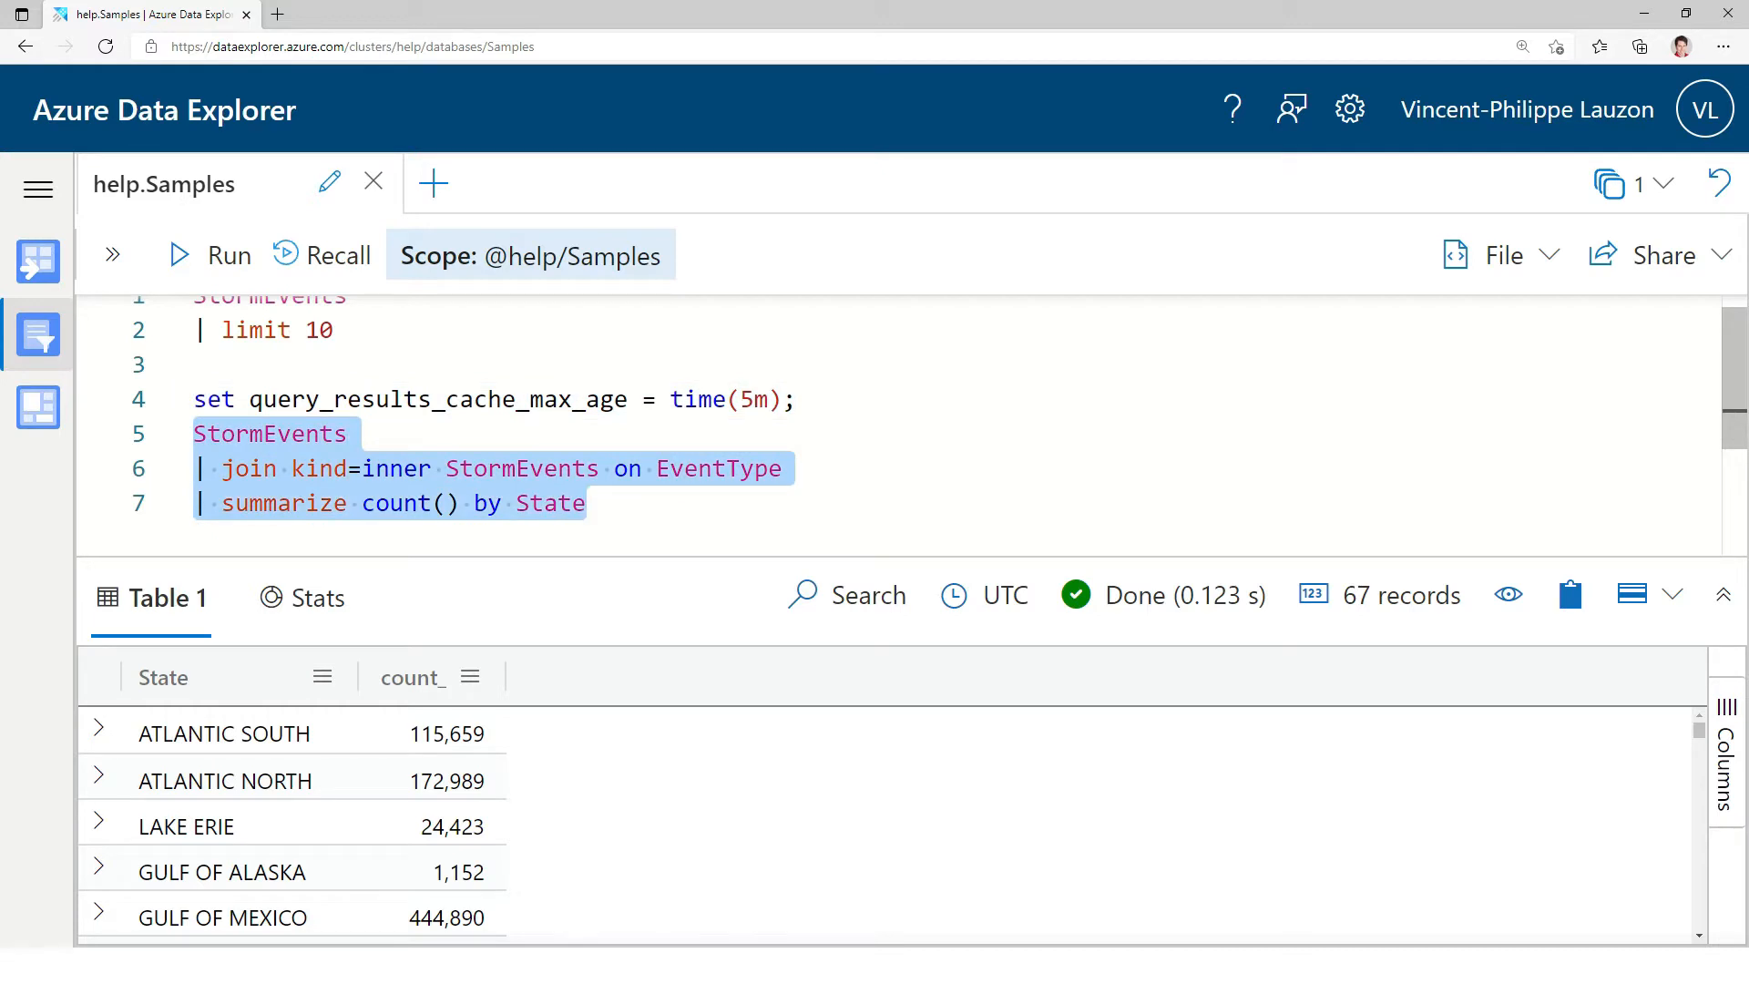
pyautogui.click(217, 256)
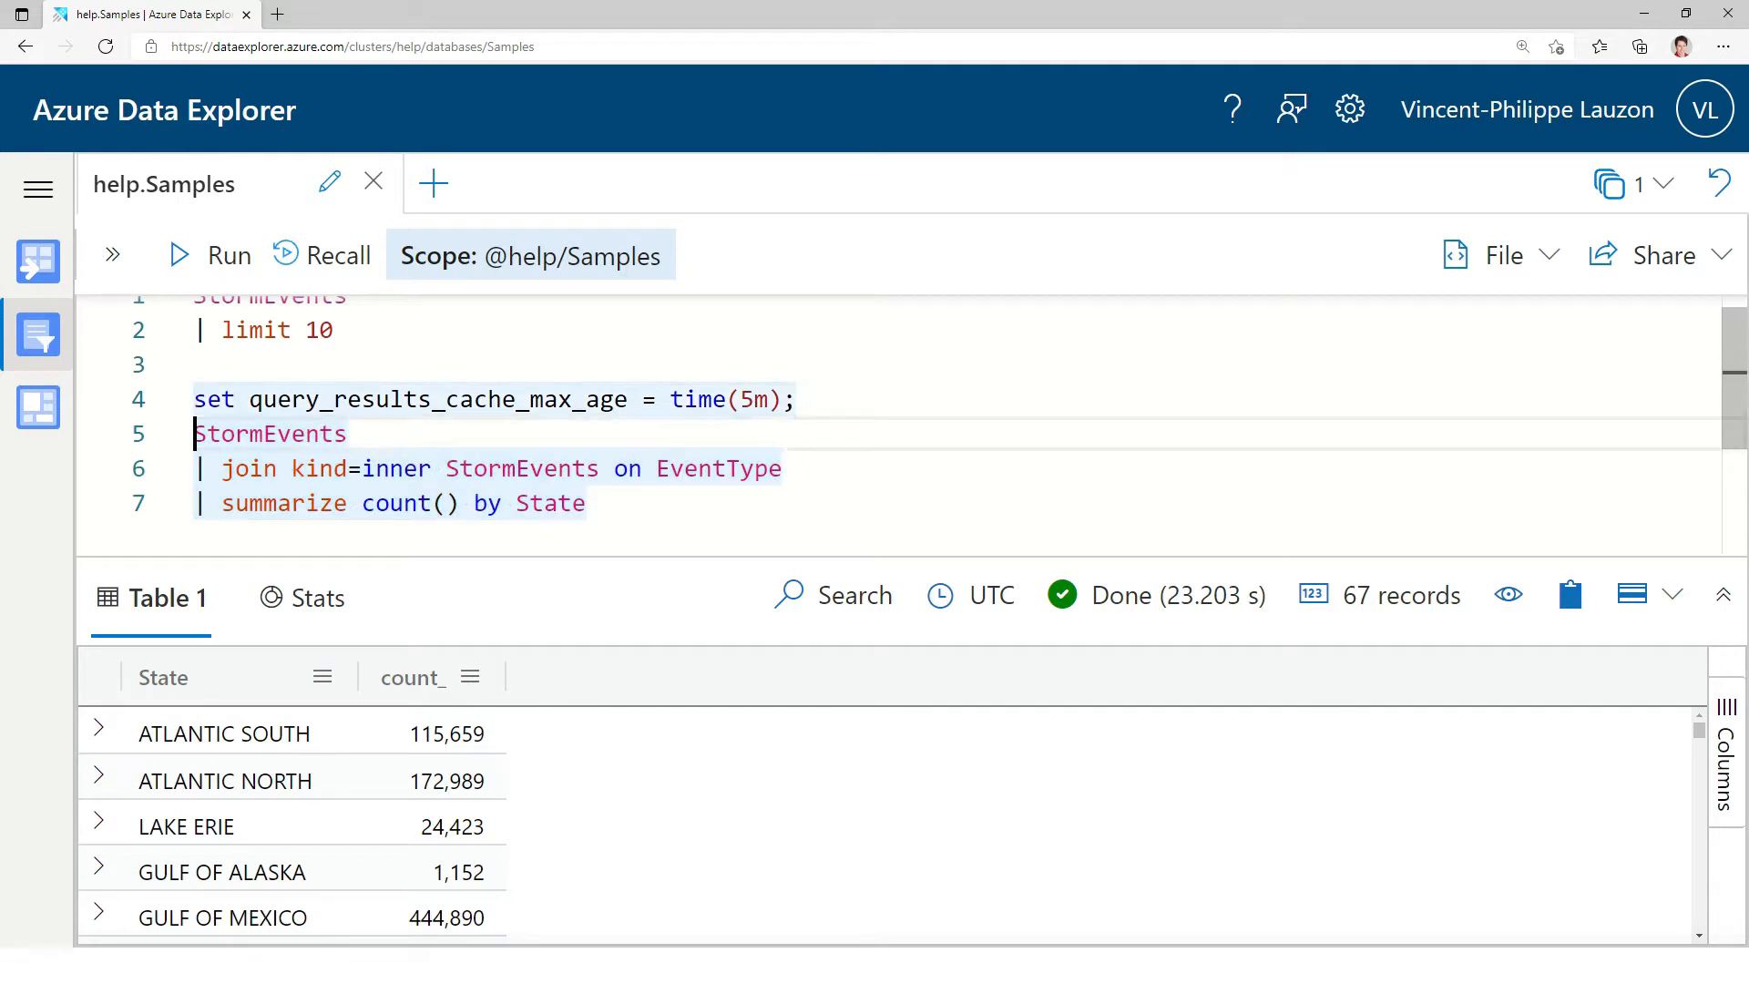
pyautogui.click(613, 468)
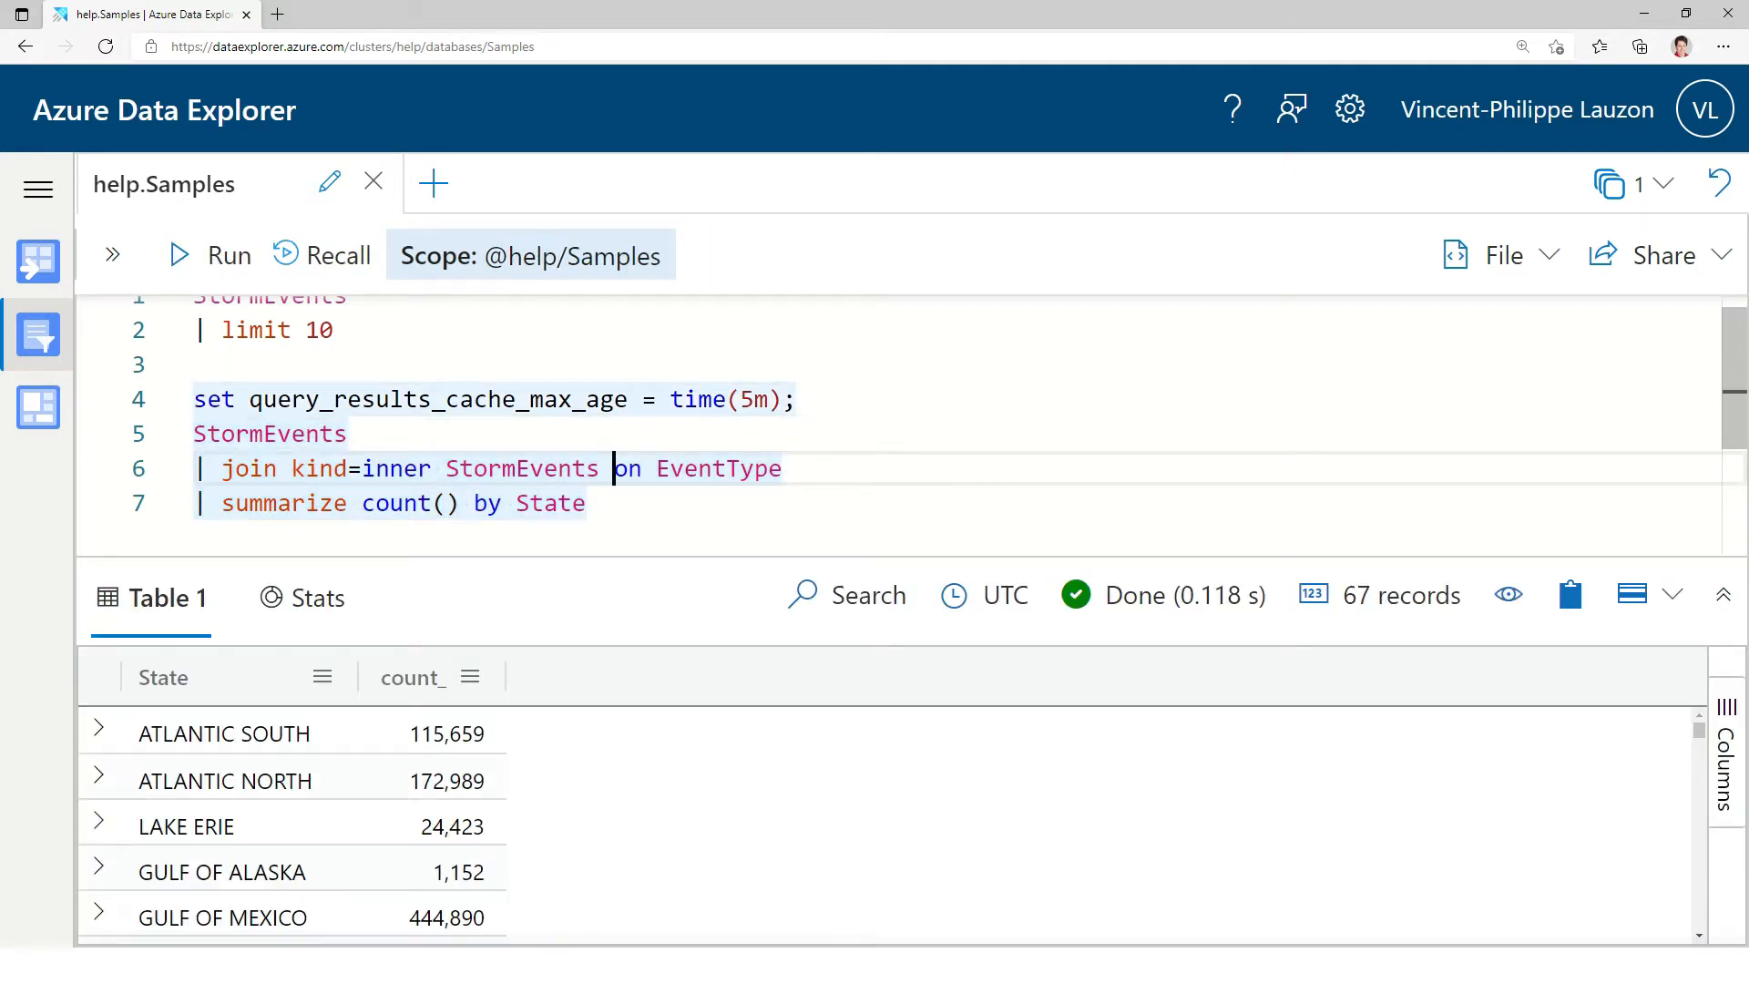
pyautogui.click(208, 254)
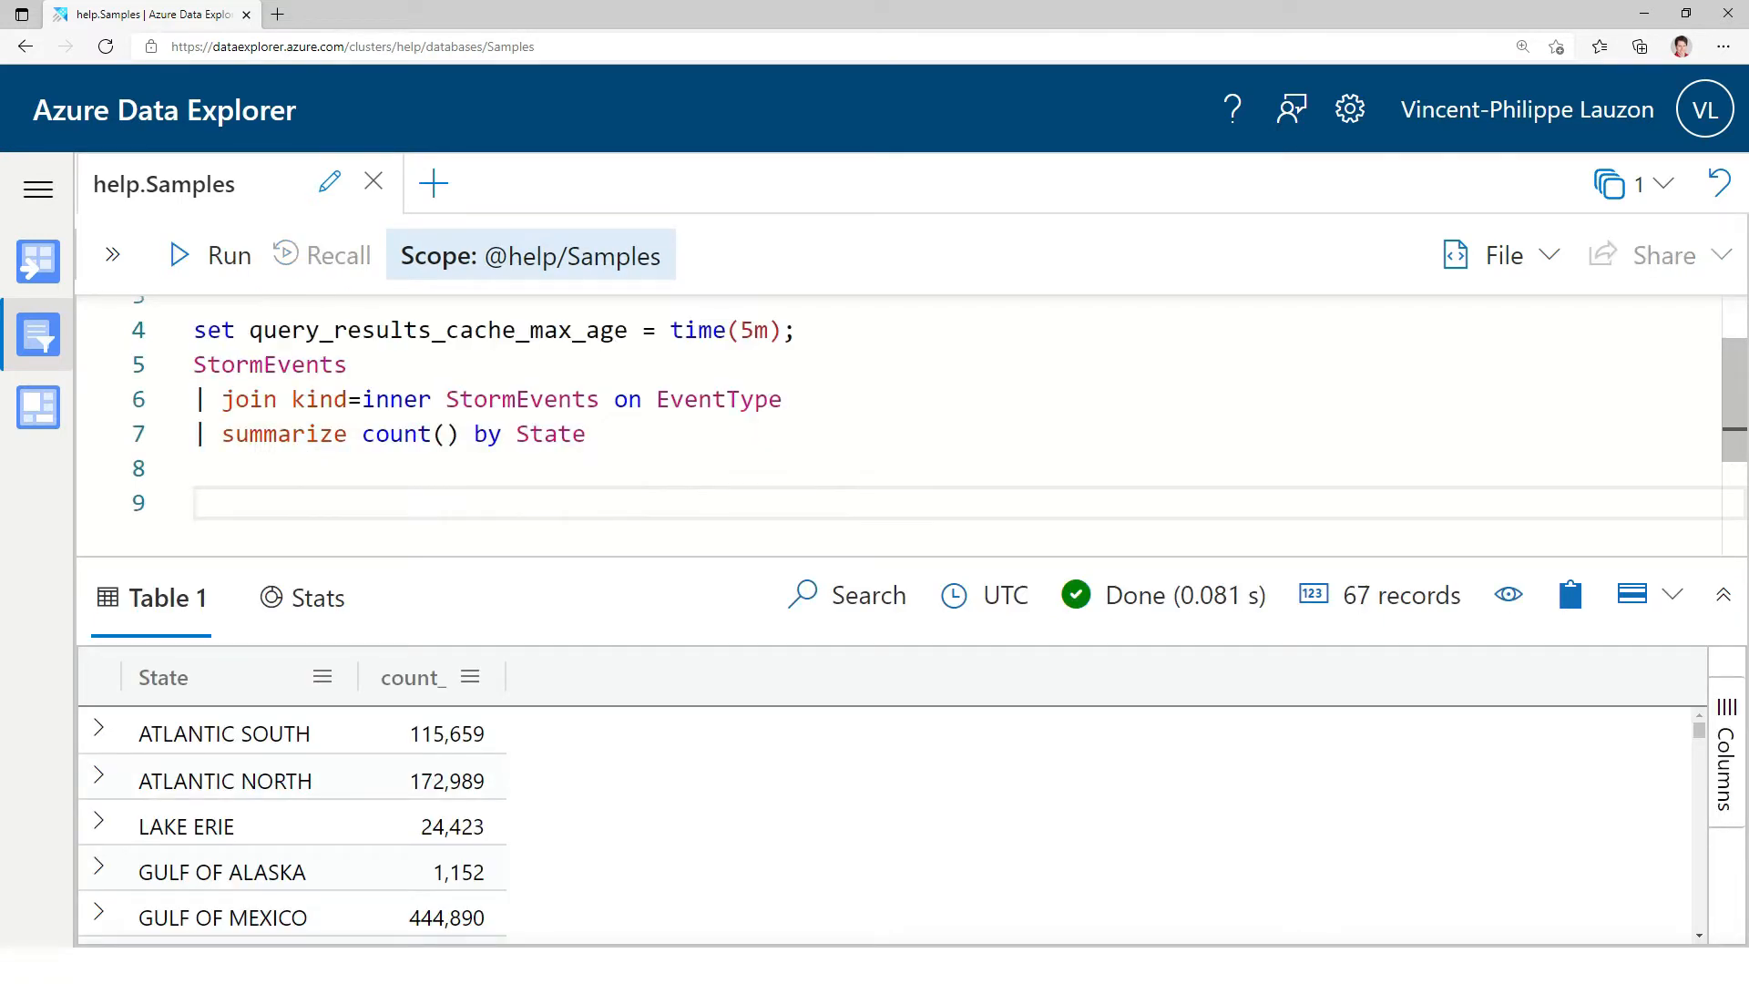
# - Run '.show database cache query_results' to see per-node hits, misses and cache size
pyautogui.write('.show database')
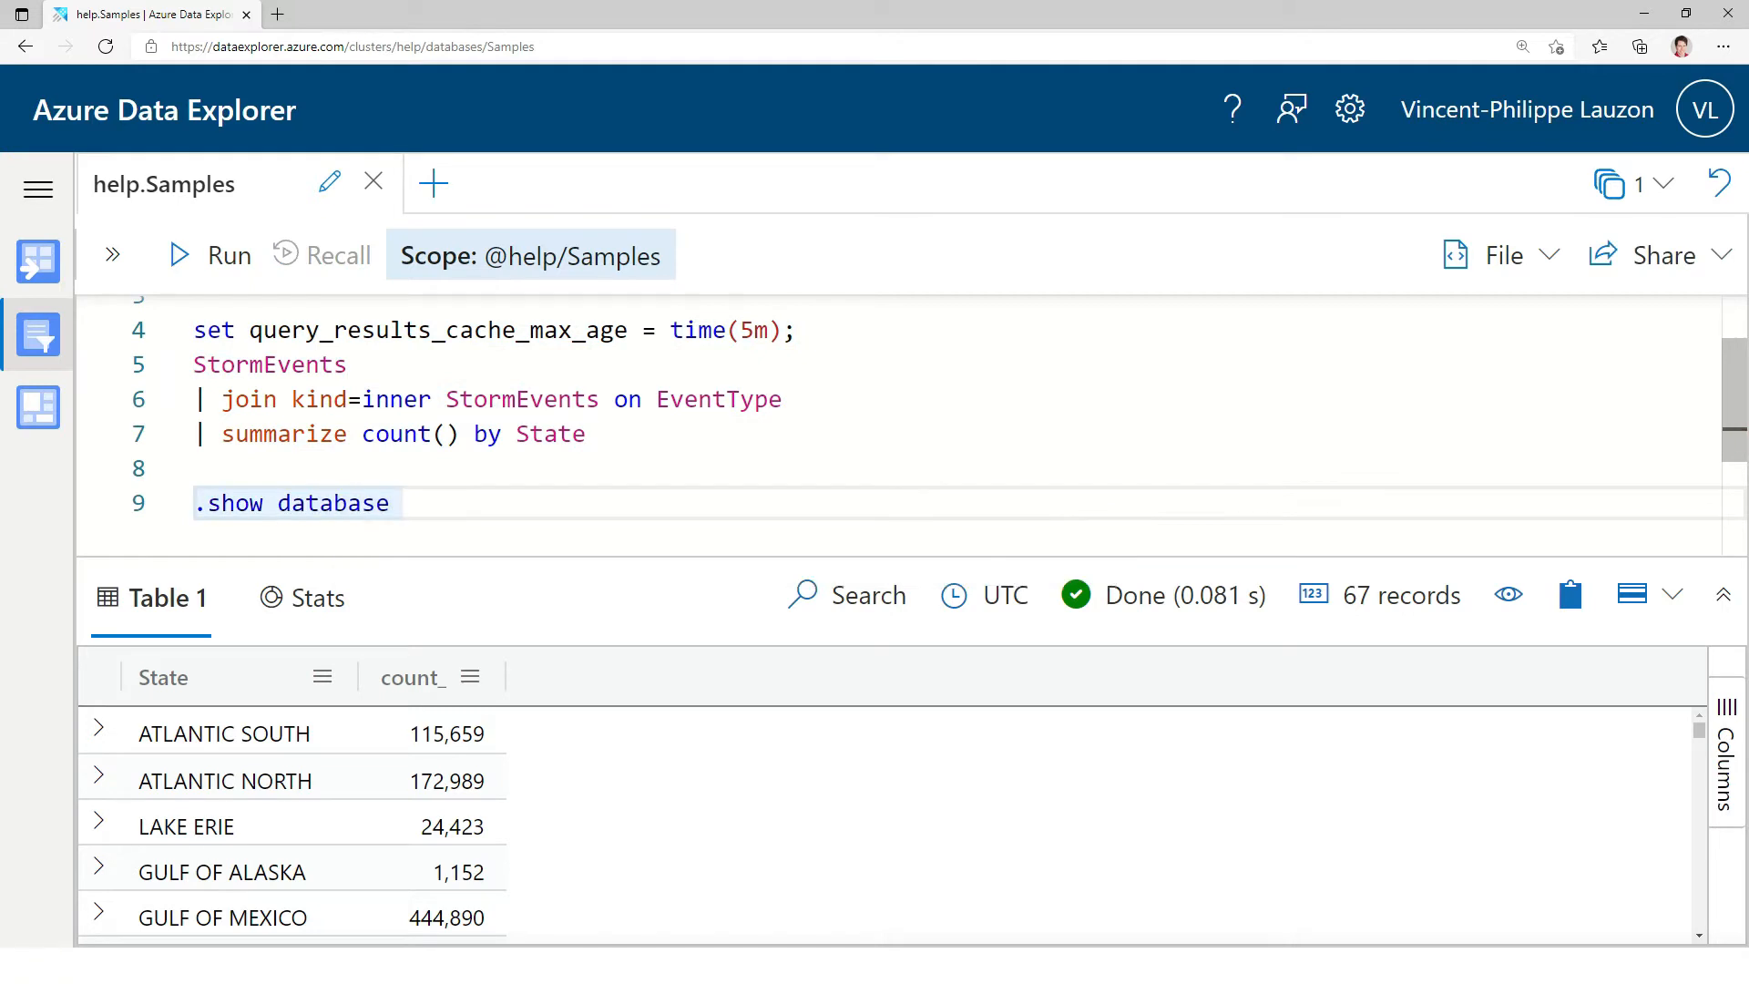
pyautogui.write('cache')
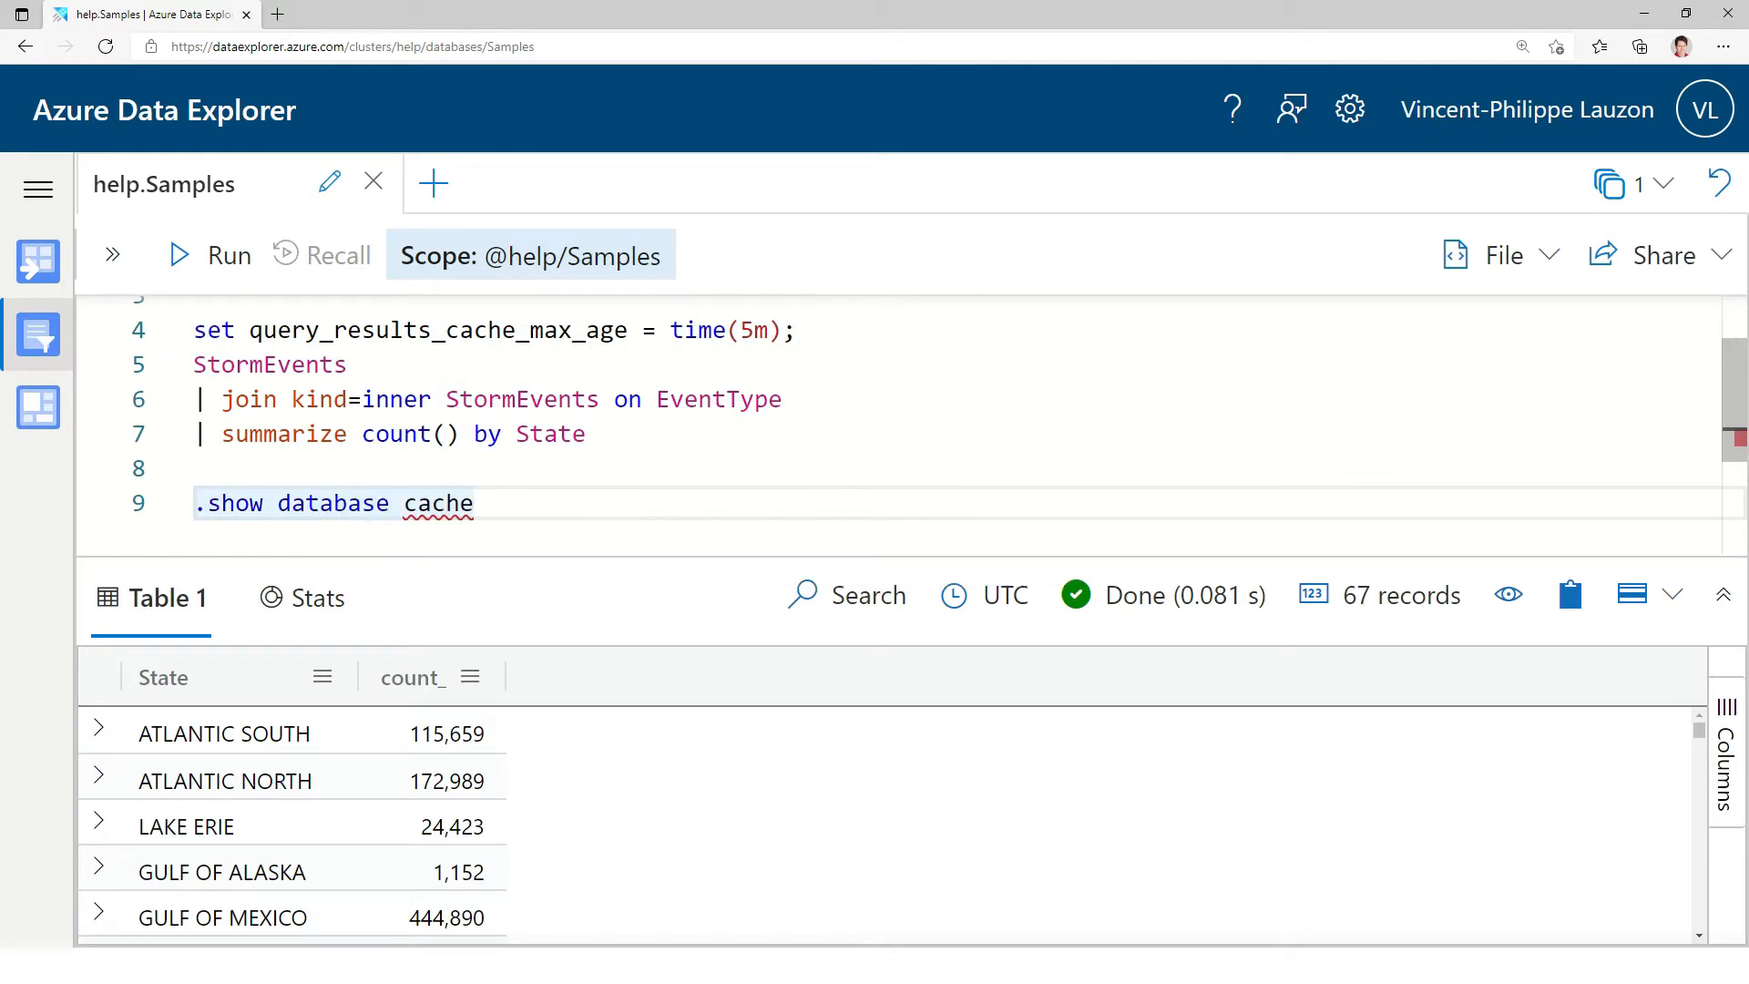
pyautogui.write('query_')
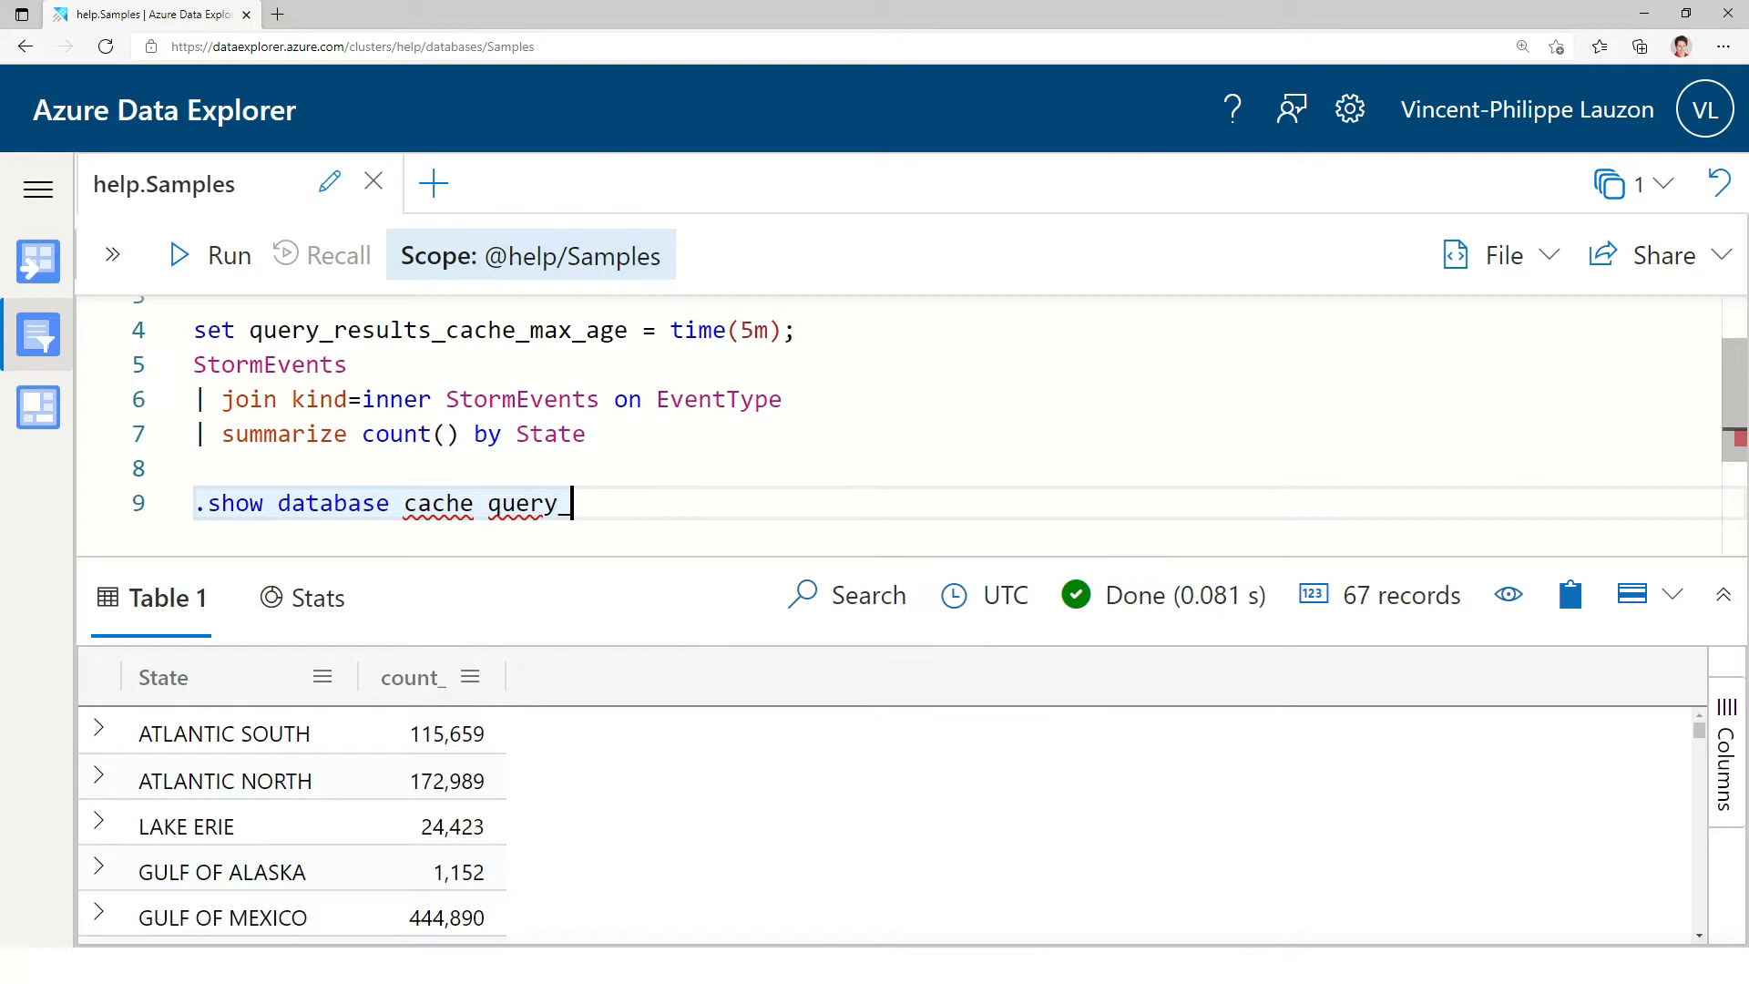
pyautogui.write('results')
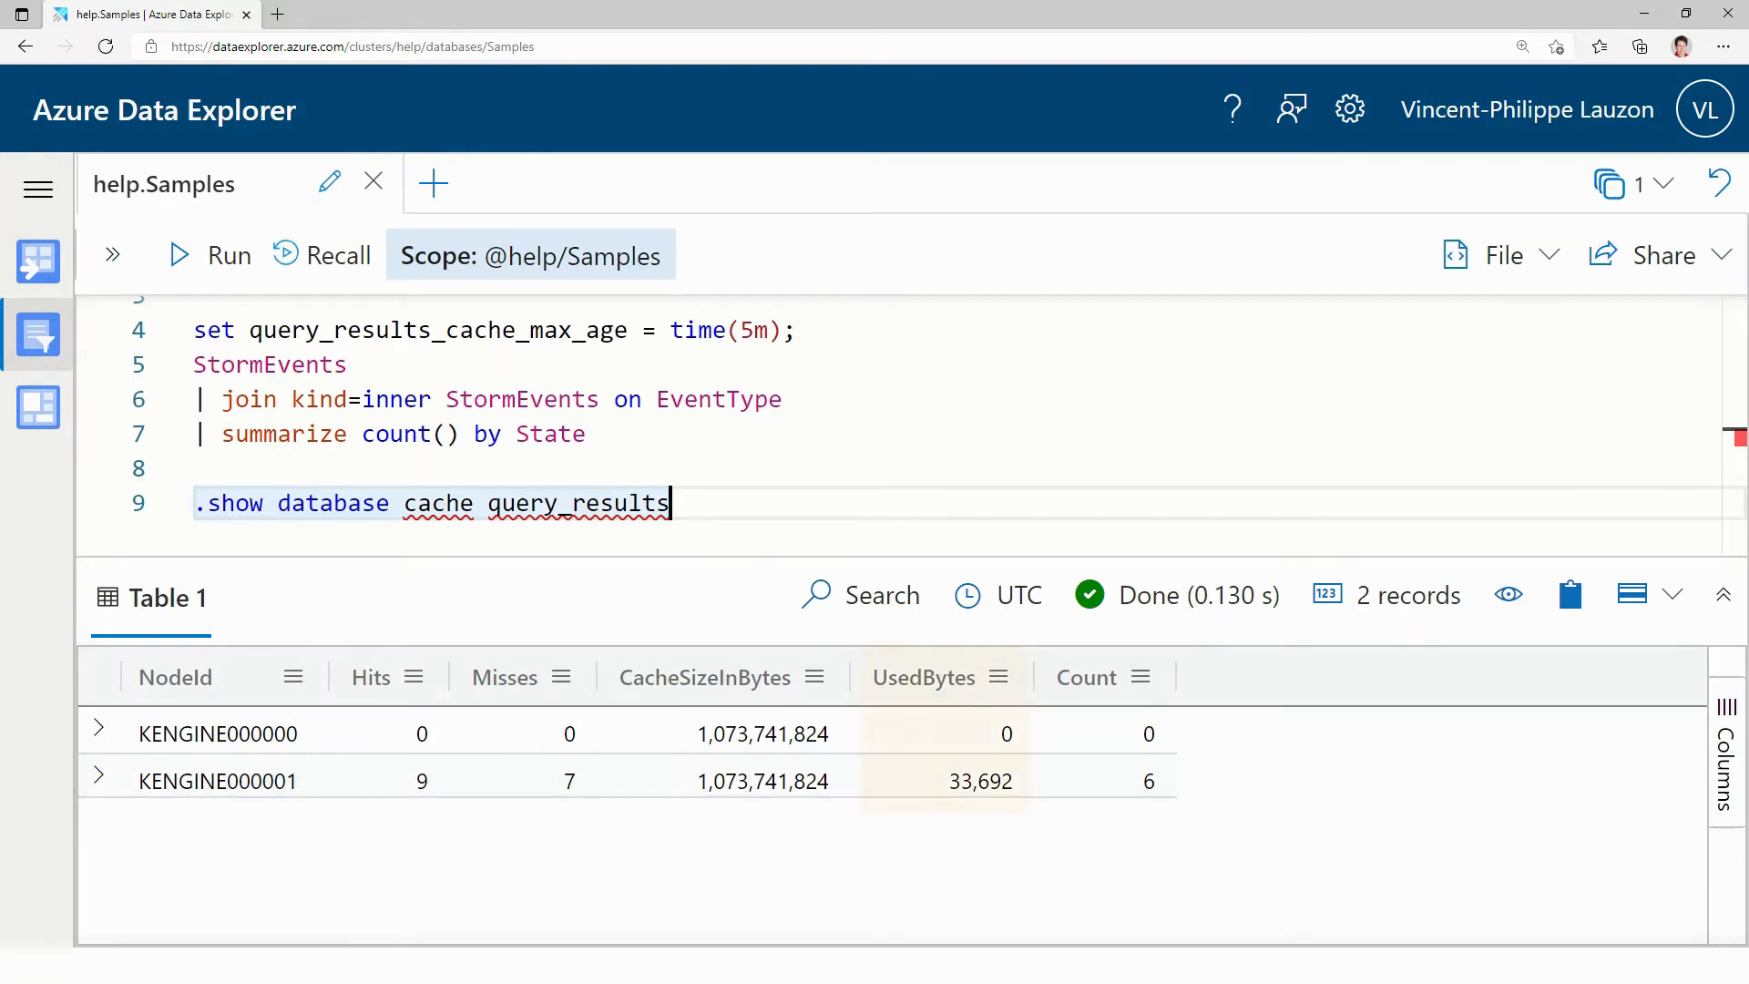
pyautogui.click(923, 677)
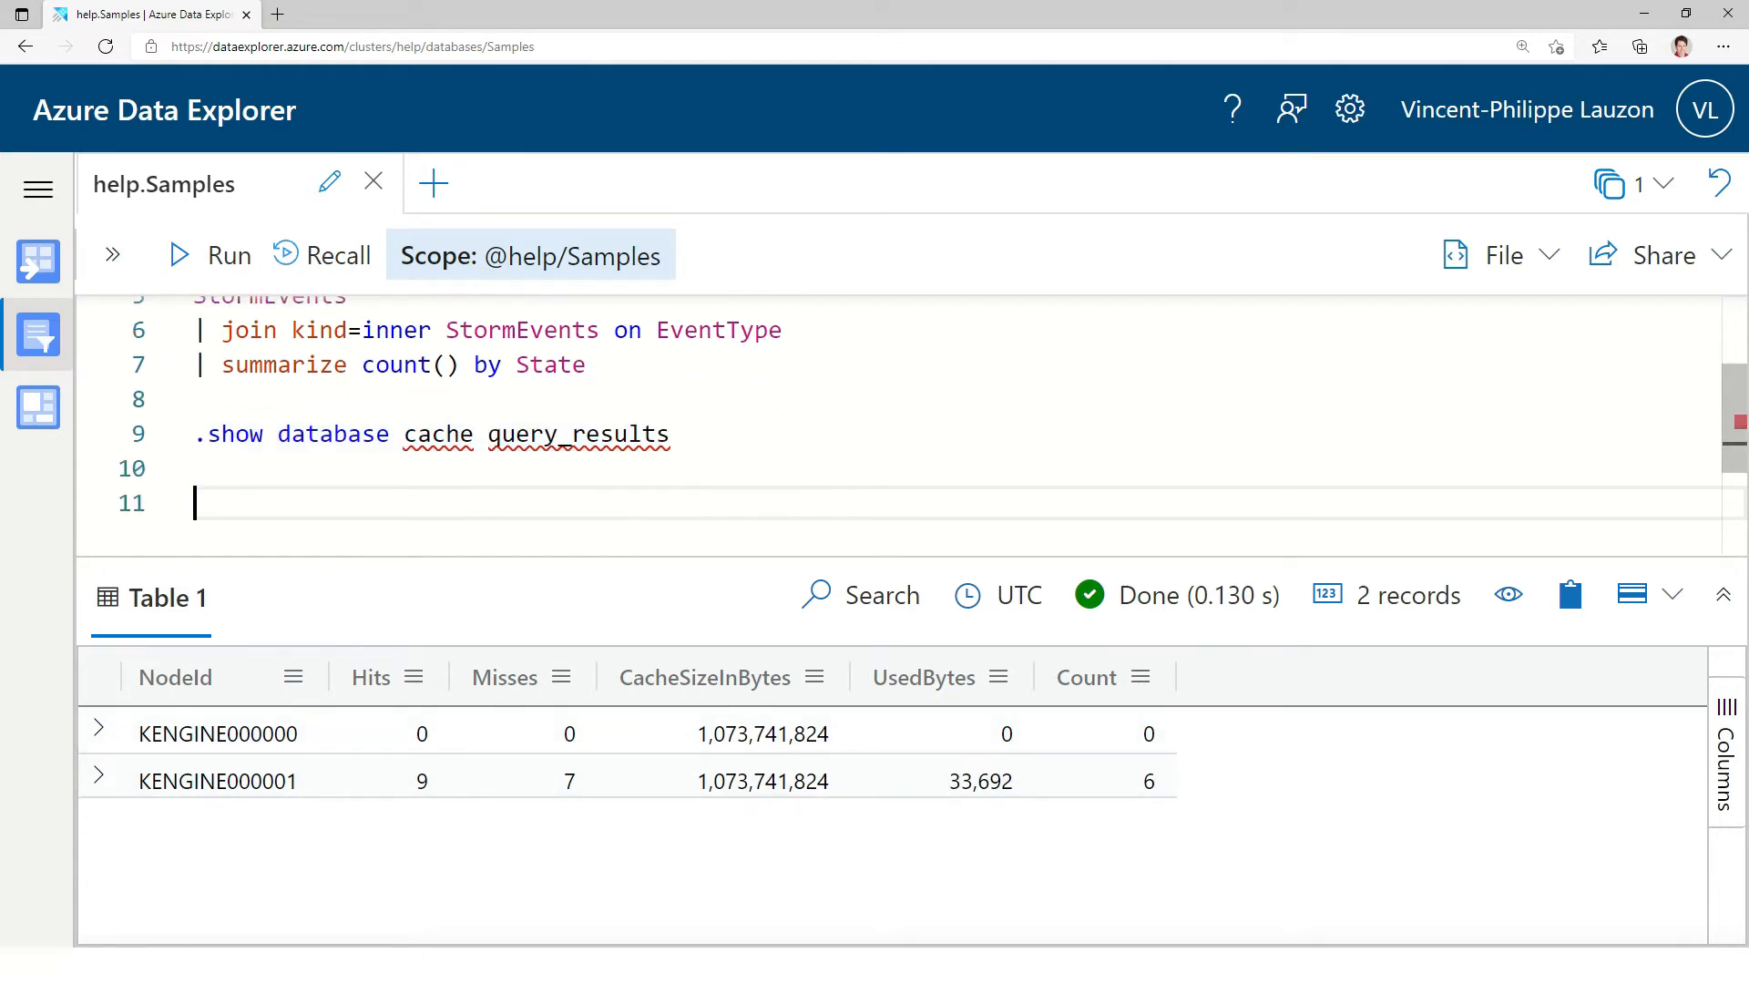
# - Run '.show cluster' and scroll the results grid right to see more node columns
pyautogui.write('.show cluster')
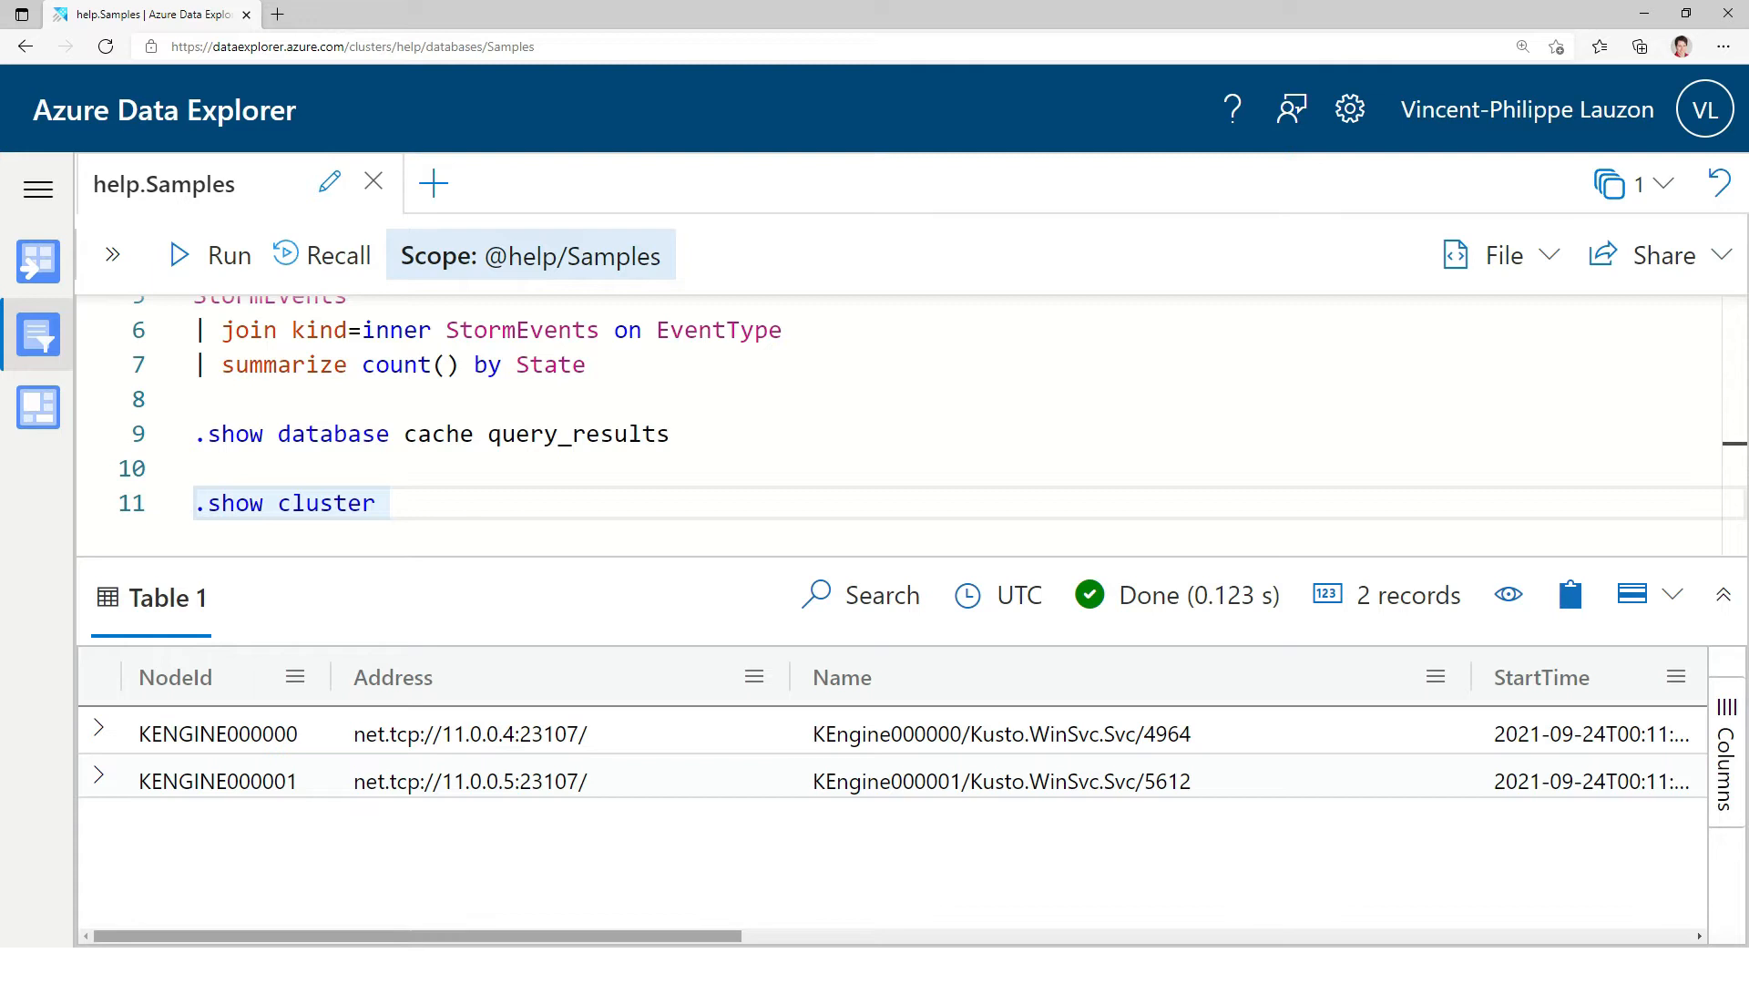
pyautogui.hscroll(3)
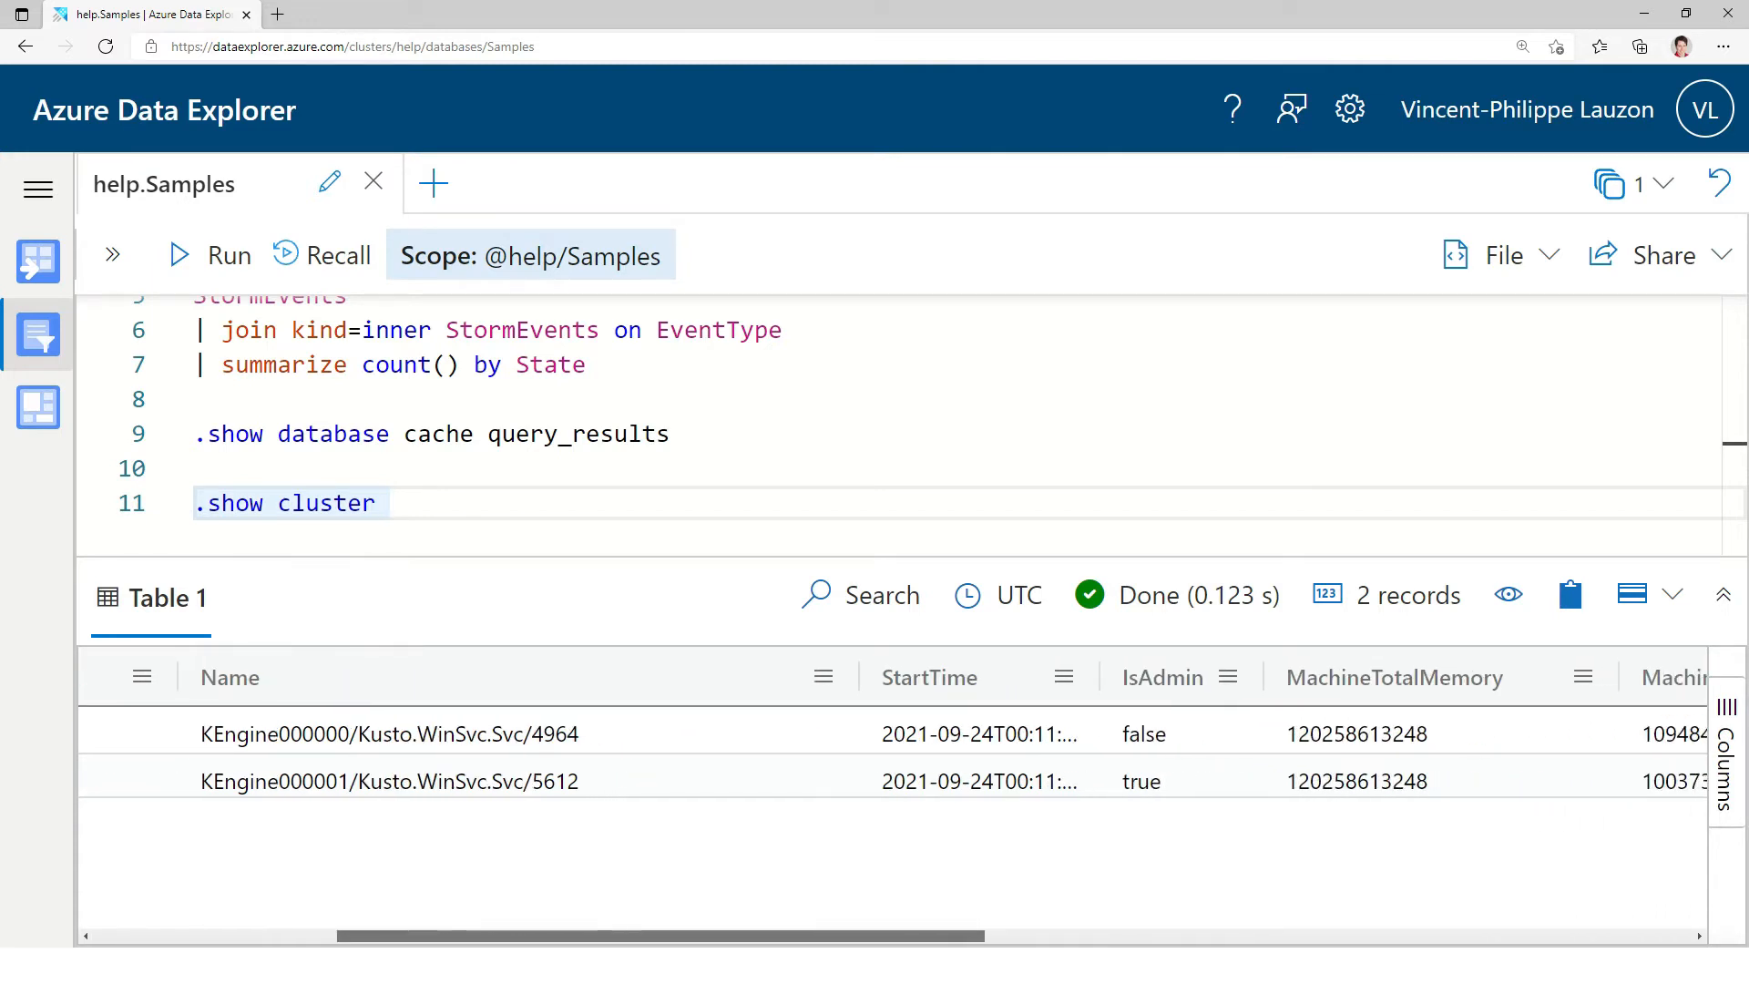
pyautogui.click(1138, 677)
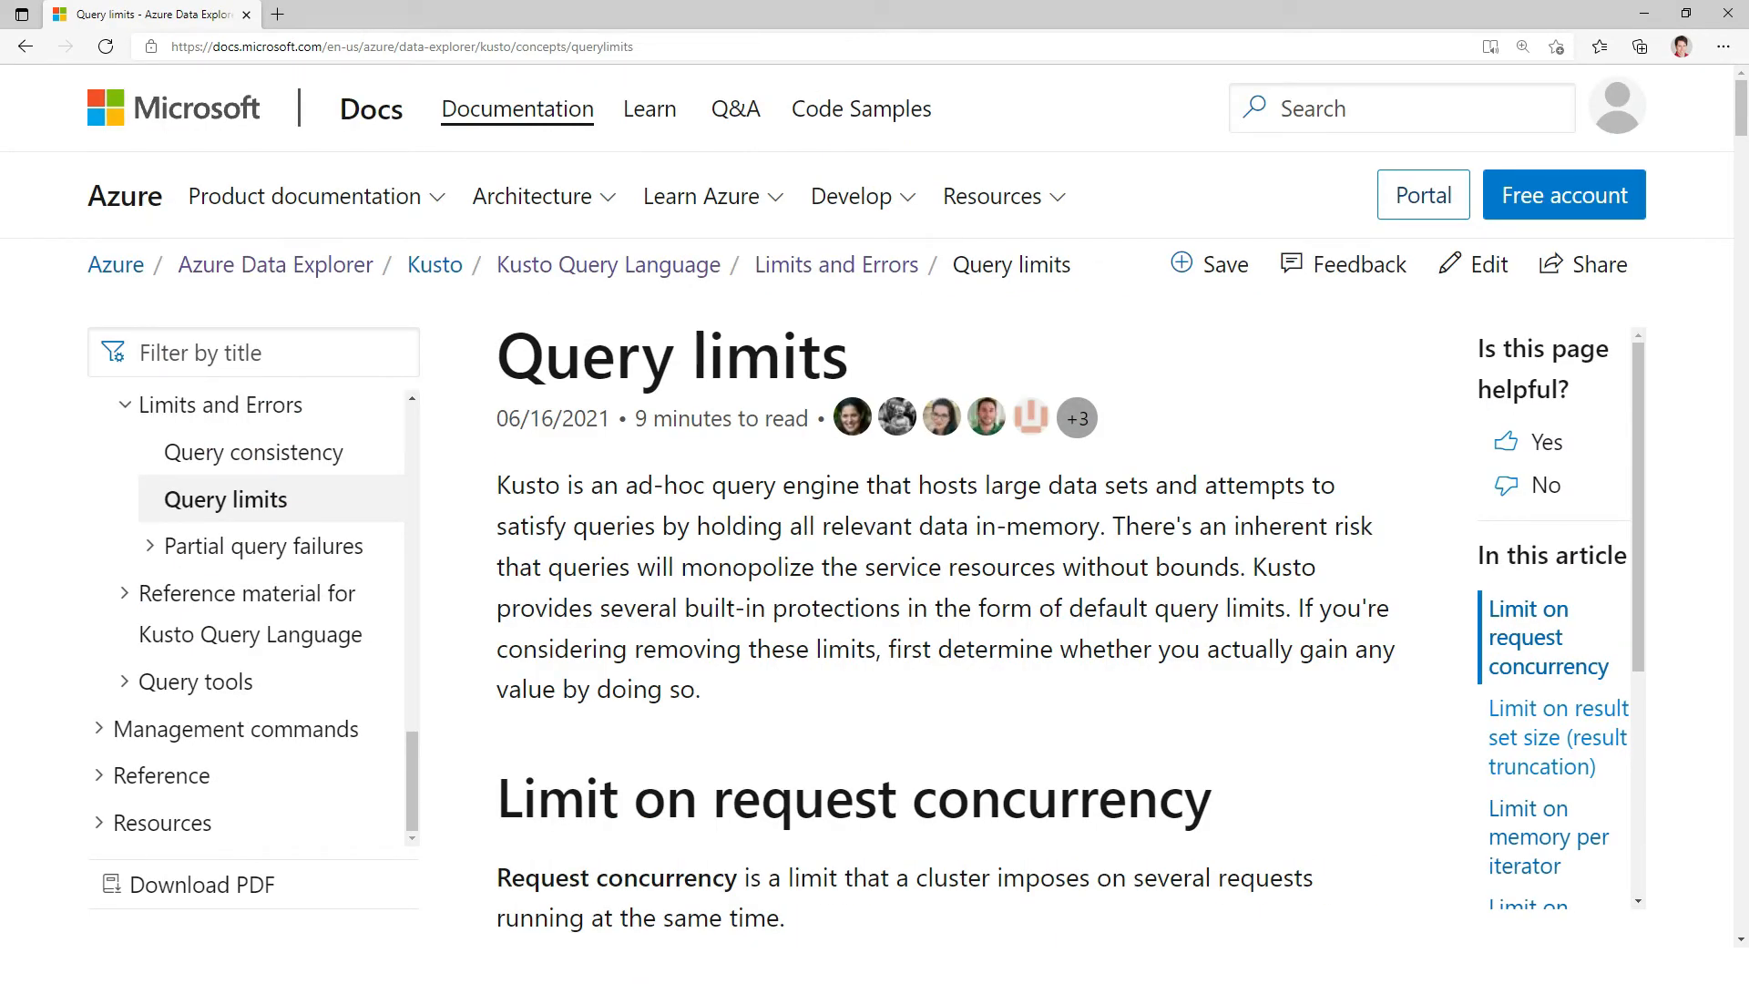
# - Scroll to 'Limit on request concurrency' and mark the Cores-Per-Node x 10 formula
pyautogui.scroll(-3)
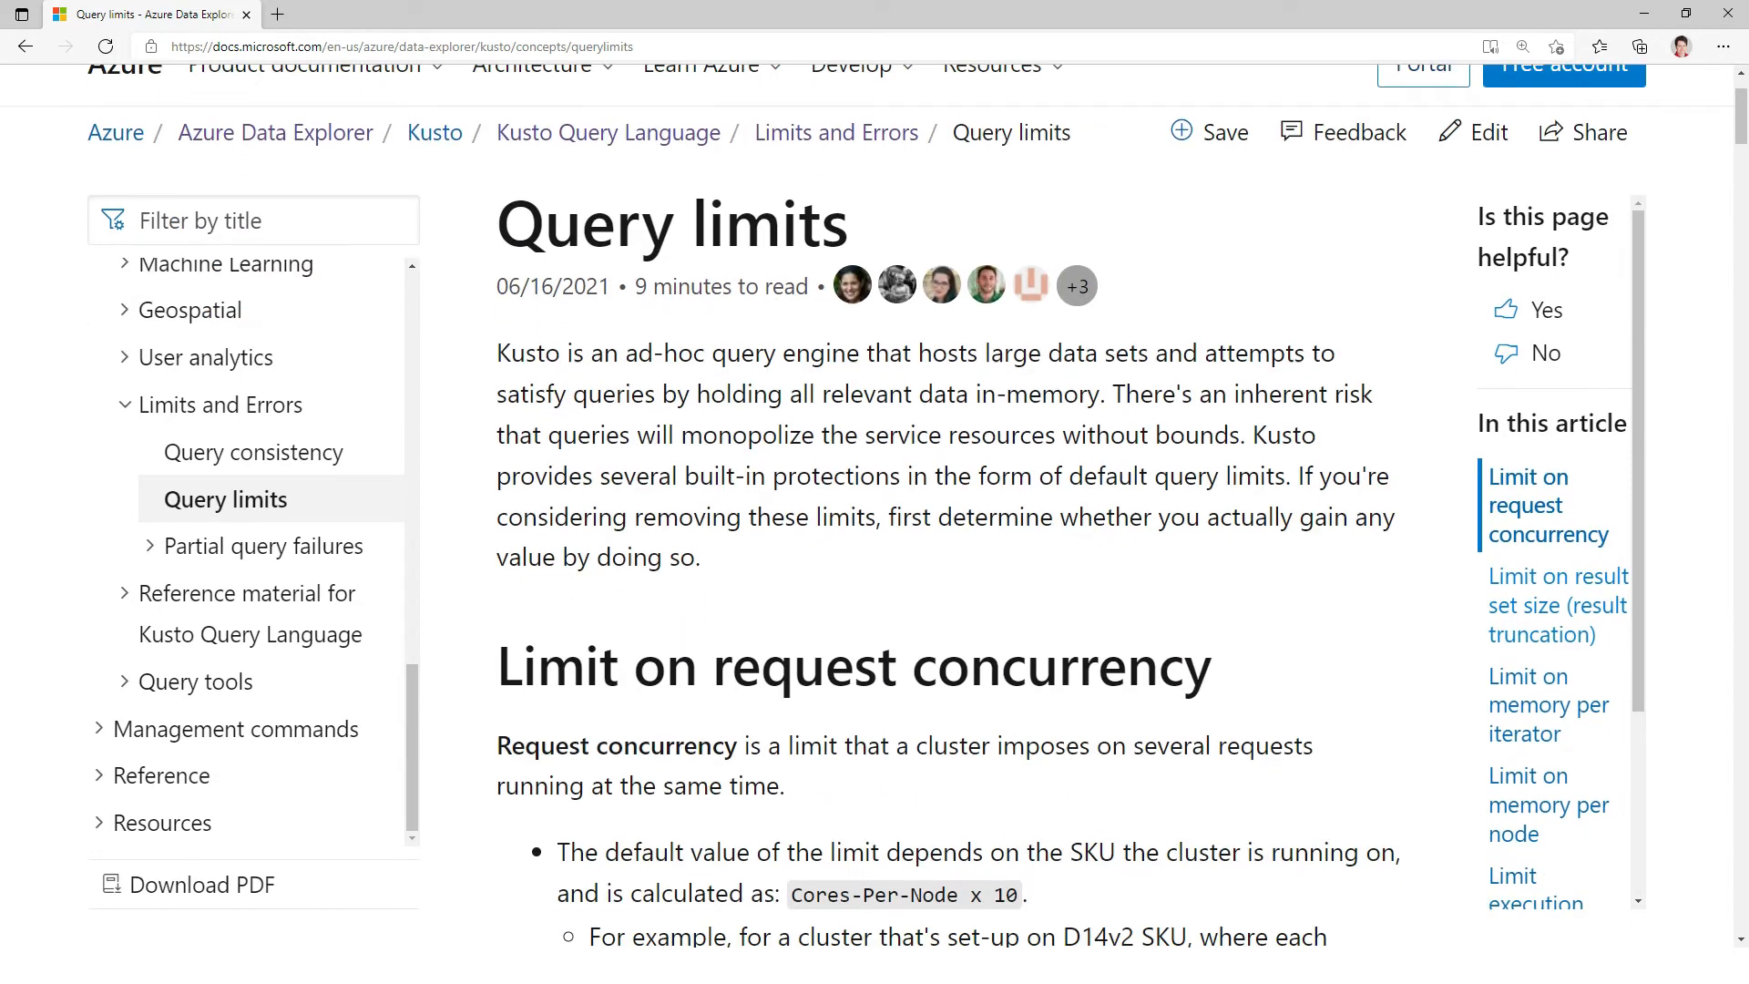
pyautogui.scroll(-3)
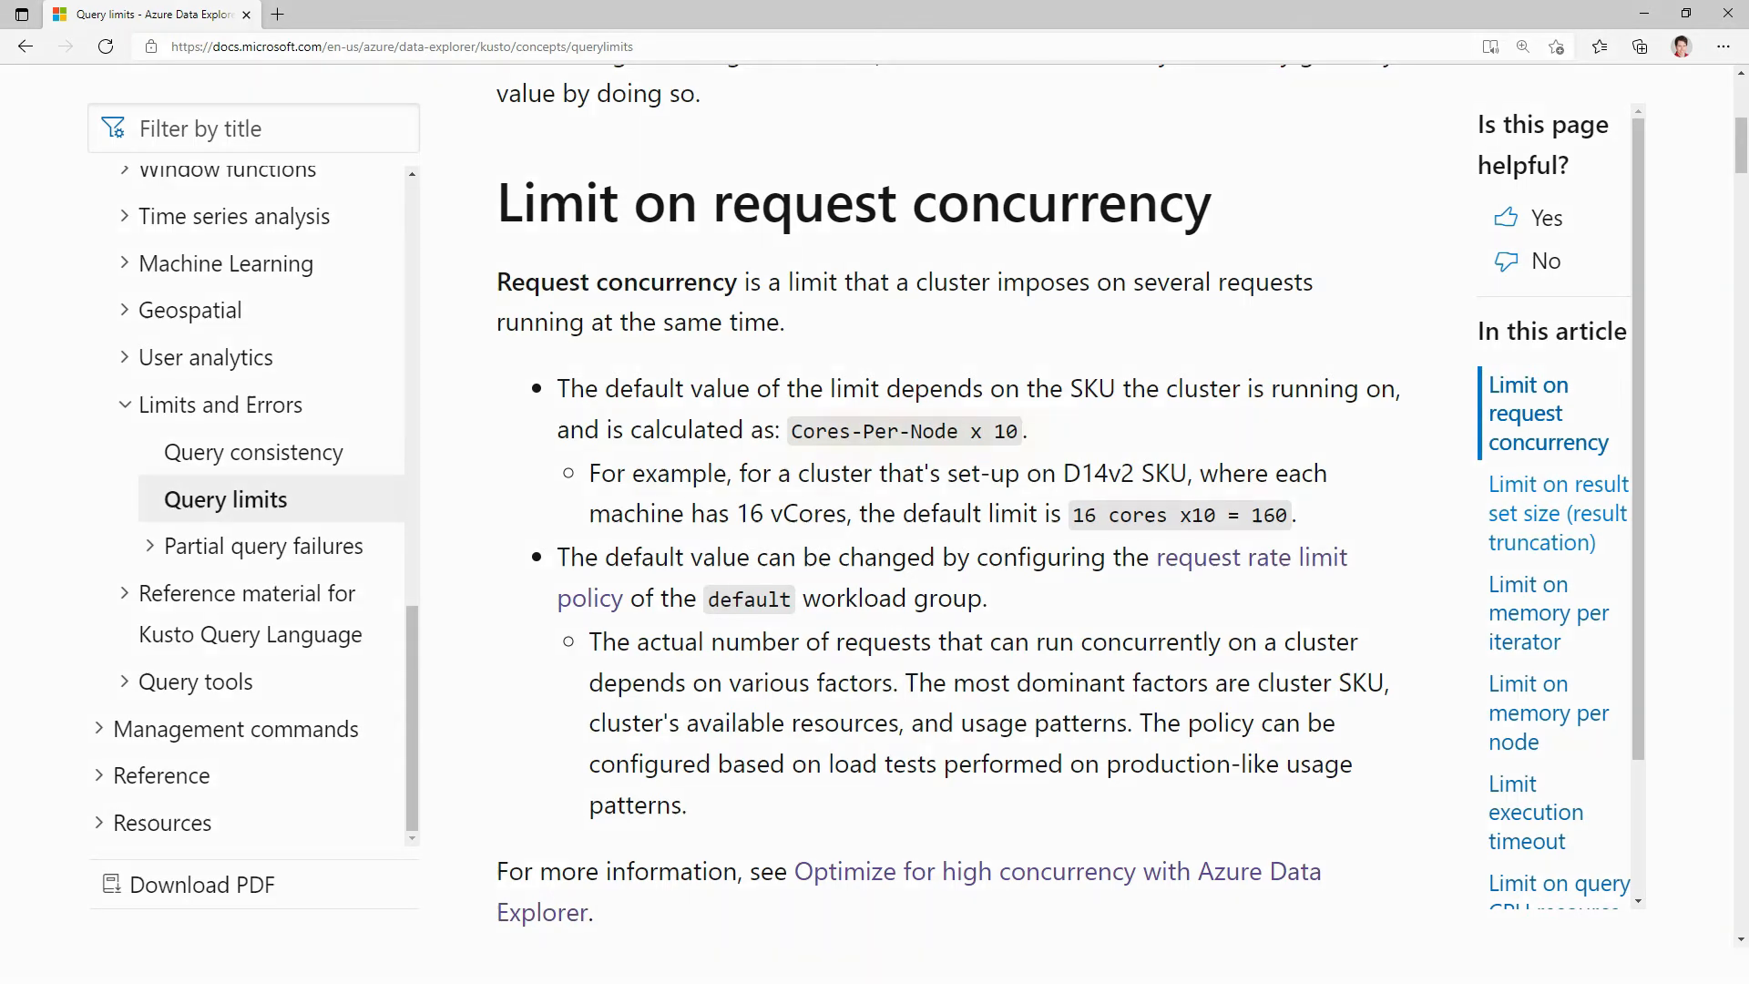
pyautogui.doubleClick(903, 430)
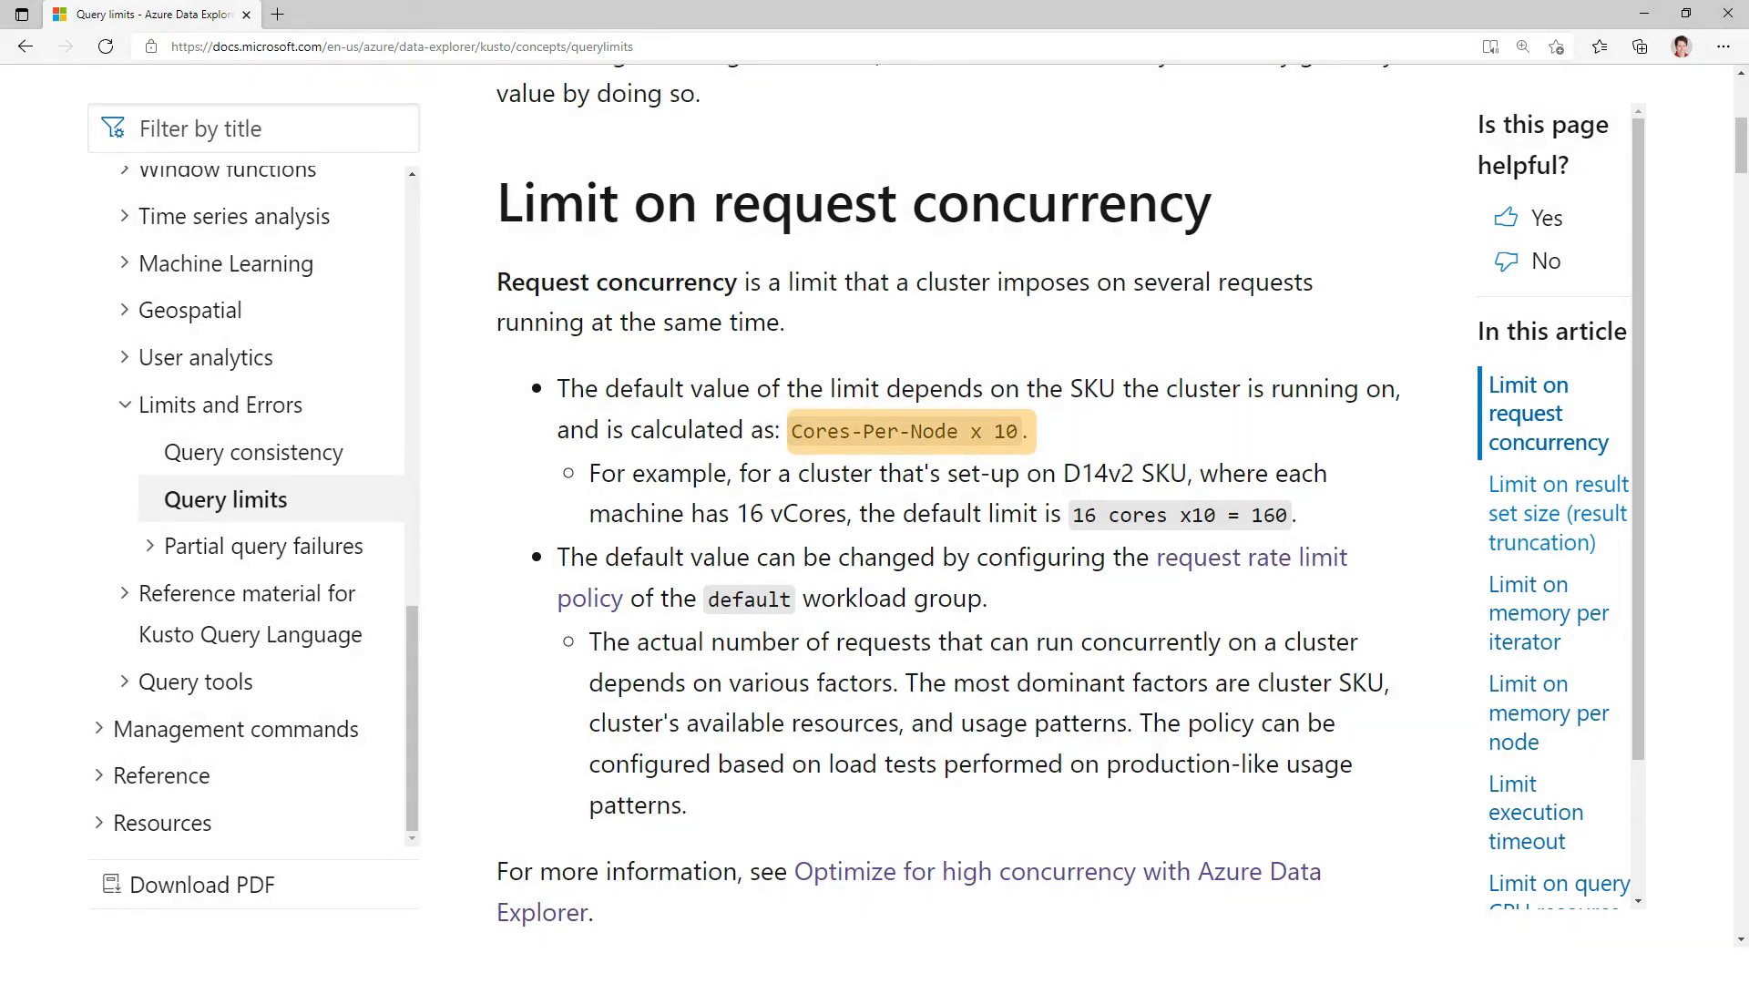